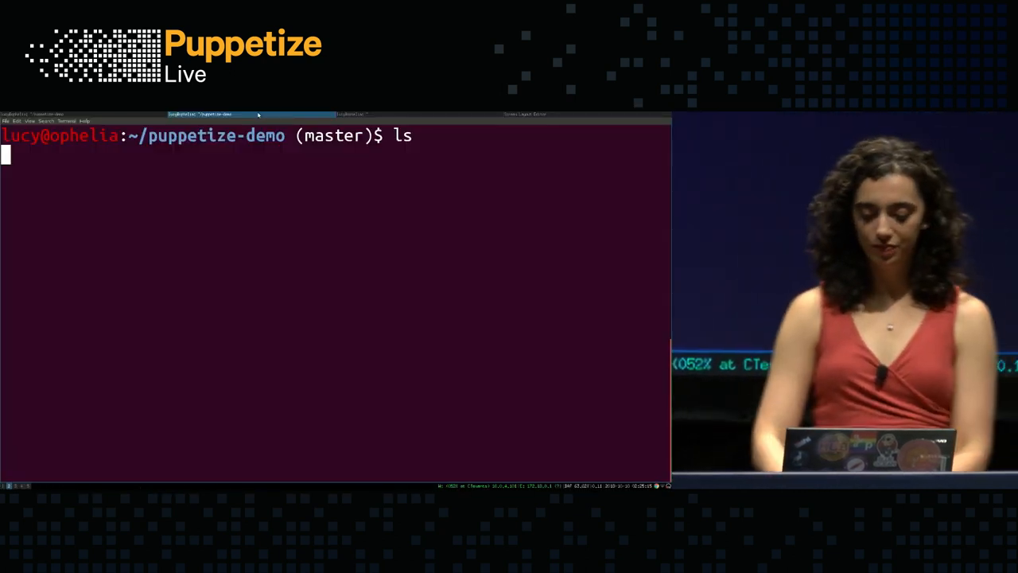
# Step: List the puppetize-demo project and puppetize module tree, then type vi for update_package.sh
pyautogui.press('Return')
pyautogui.write('v')
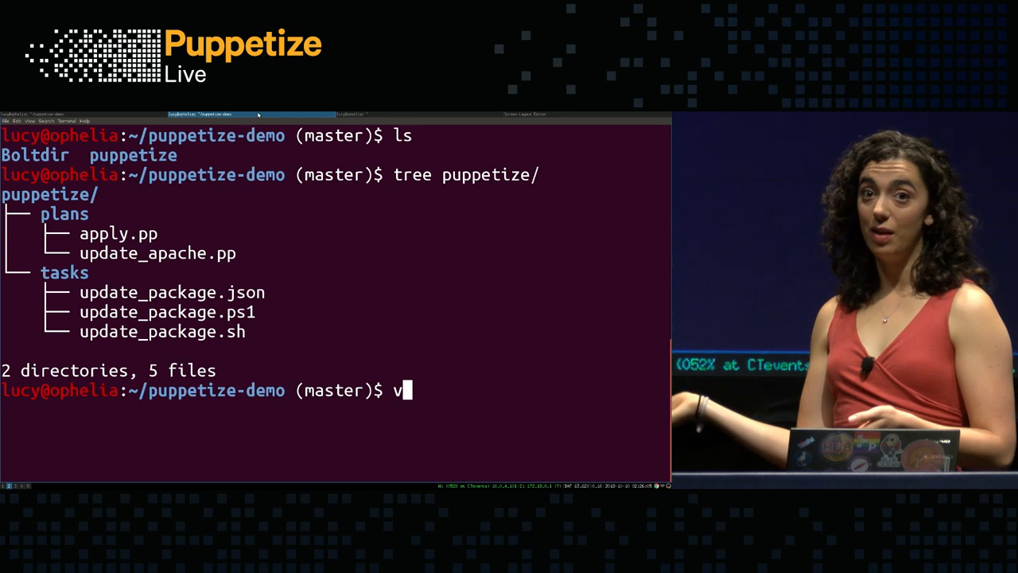
pyautogui.write('i')
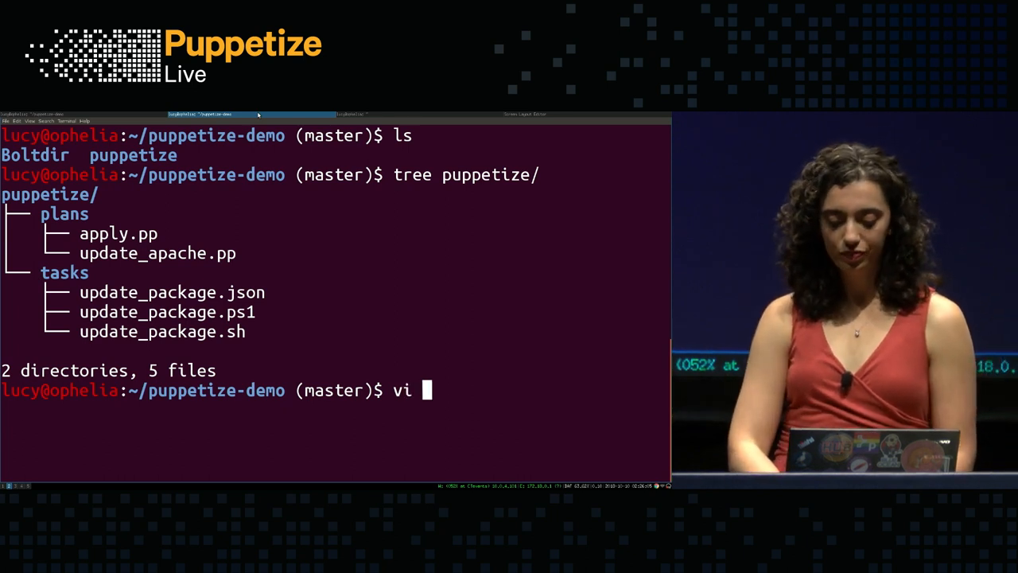
pyautogui.write('puppetize/tasks/update_package.sh')
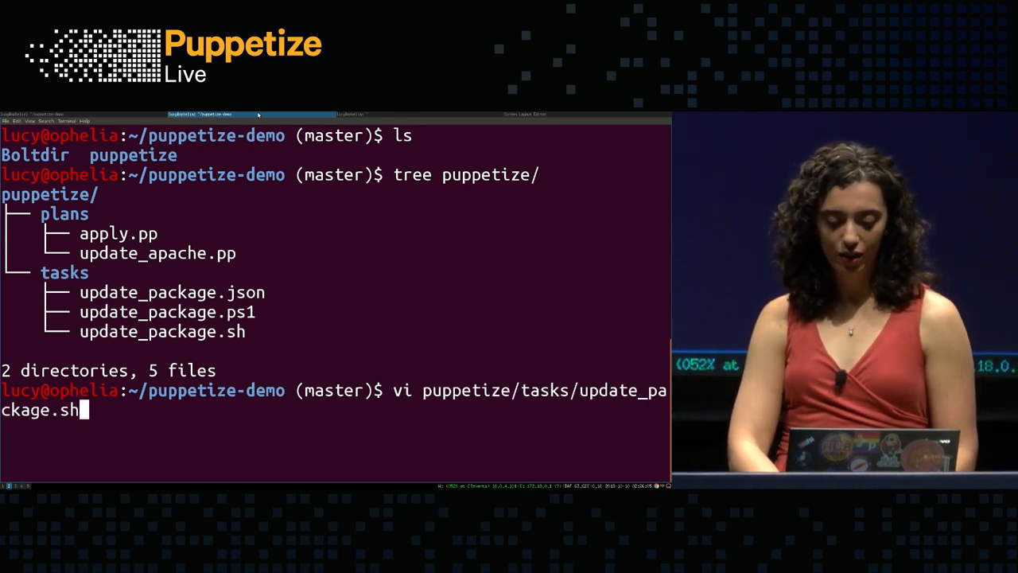
# Step: Open puppetize-demo/puppetize/tasks/update_package.sh in vim and move down to its final line 21
pyautogui.press('Return')
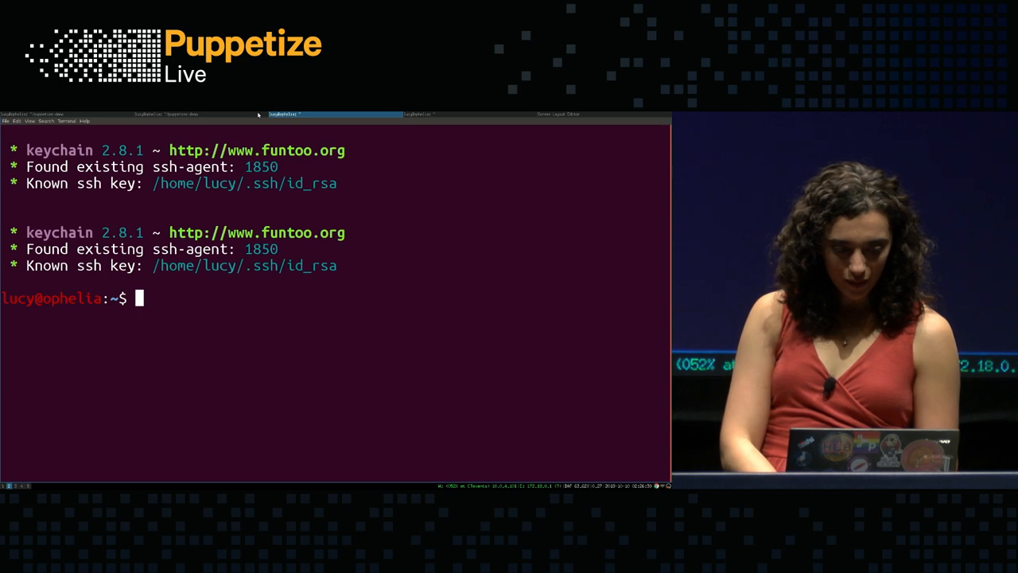
pyautogui.write('vi puppet')
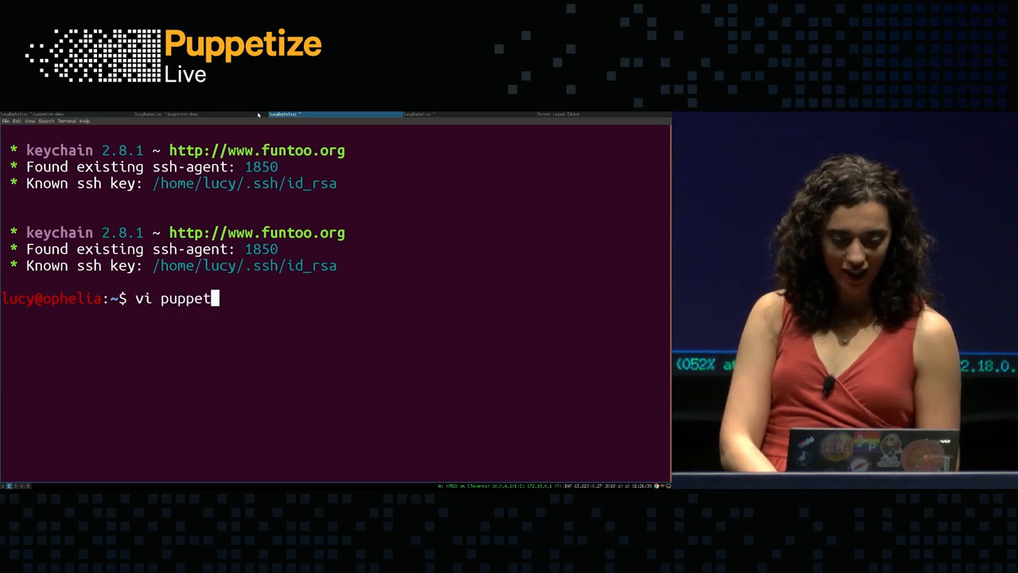
pyautogui.write('ize-demo/')
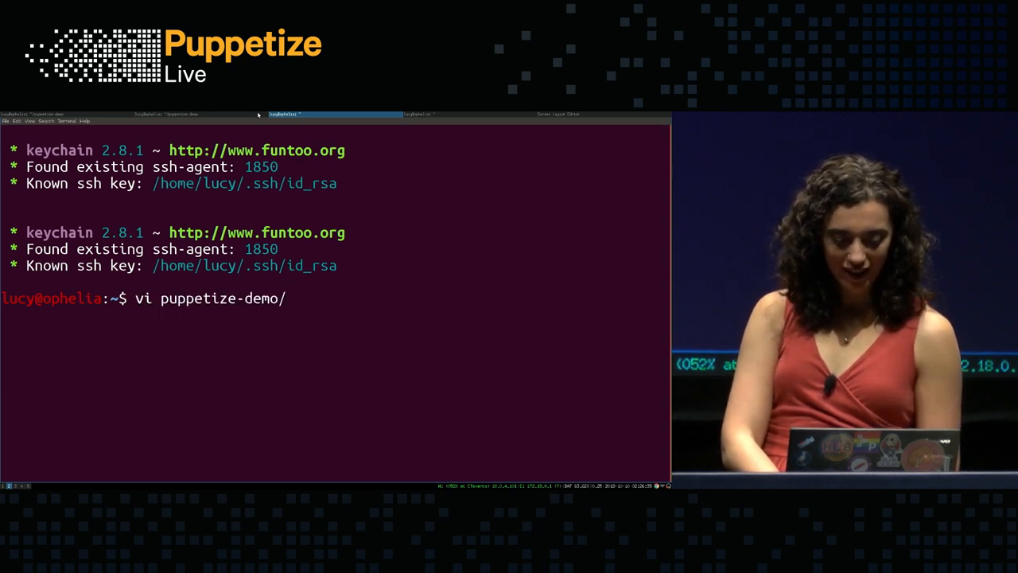
pyautogui.write('pup')
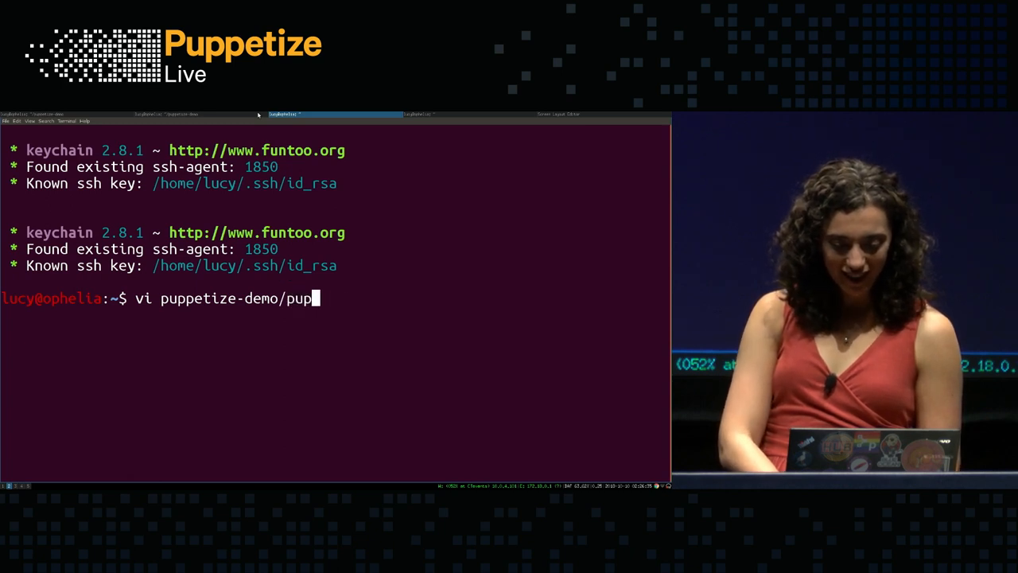
pyautogui.press('Return')
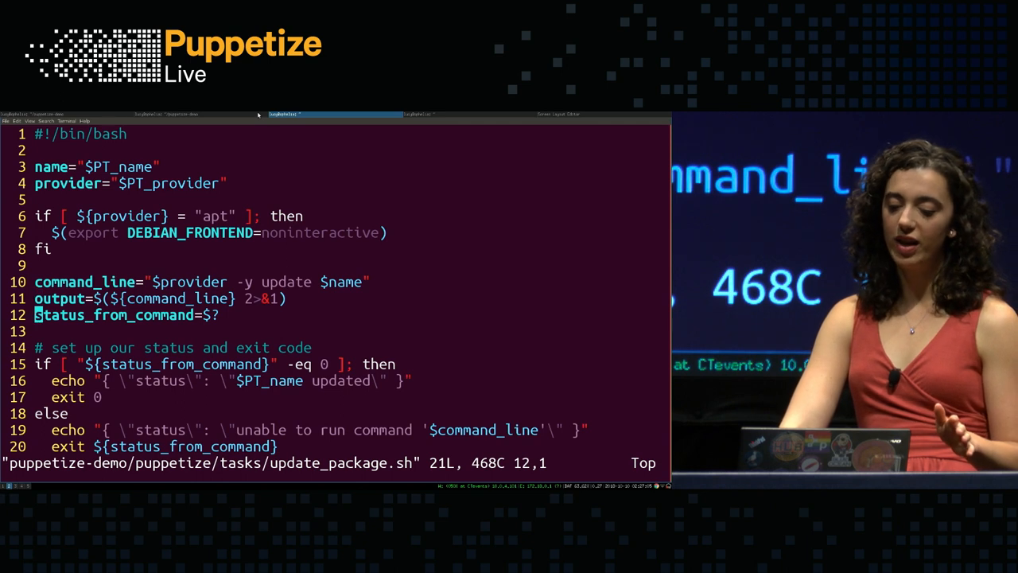
pyautogui.press('Down')
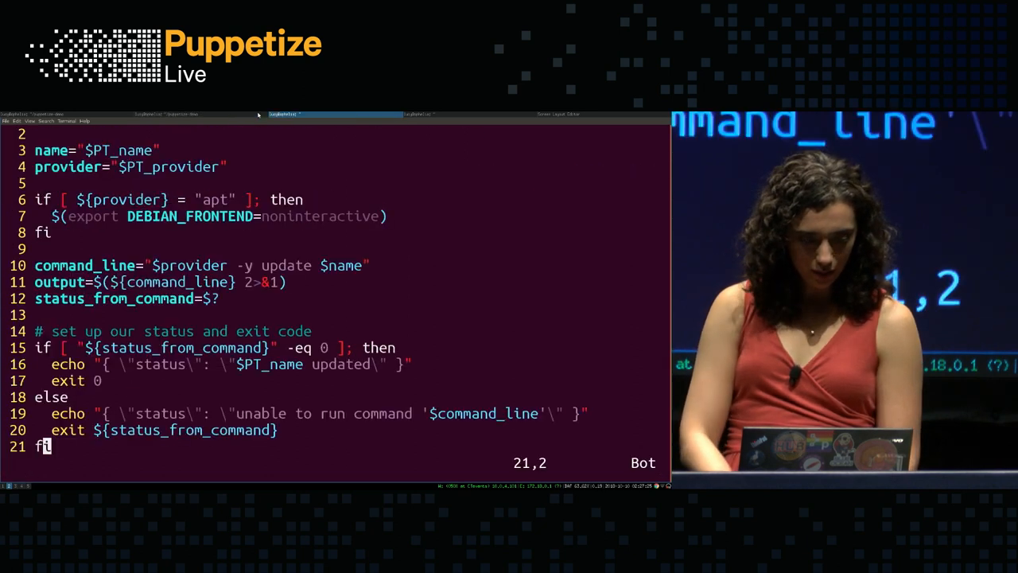
# Step: Open the puppetize/tasks/update_package.json task metadata file in vim
pyautogui.write(':w')
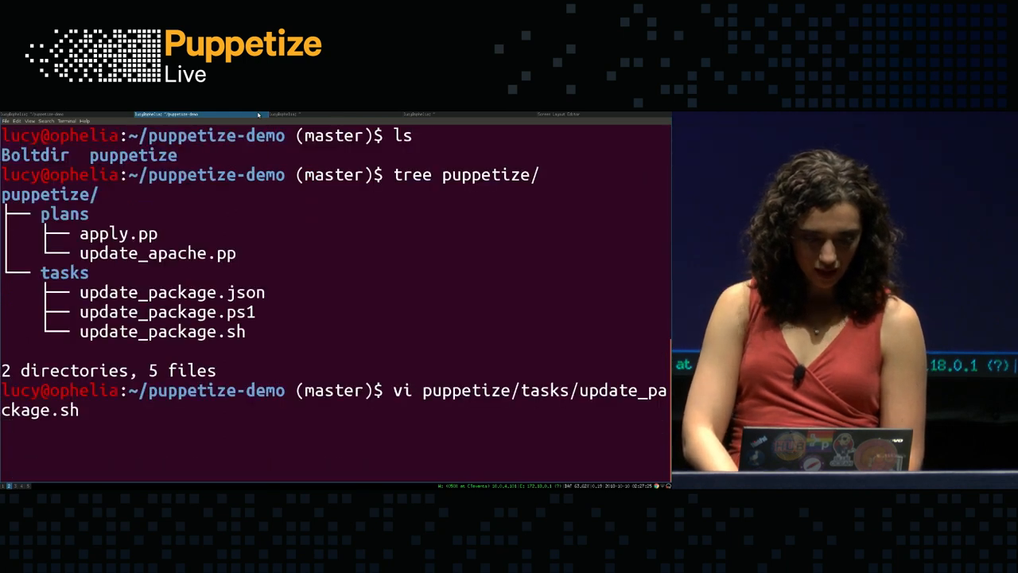
pyautogui.write('vi p')
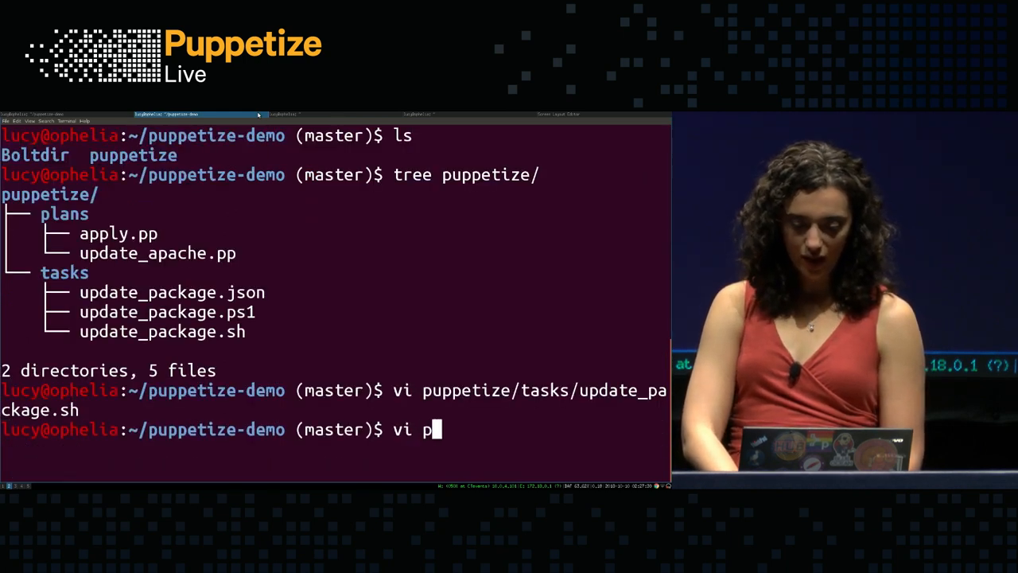
pyautogui.write('uppetize/tasks/u')
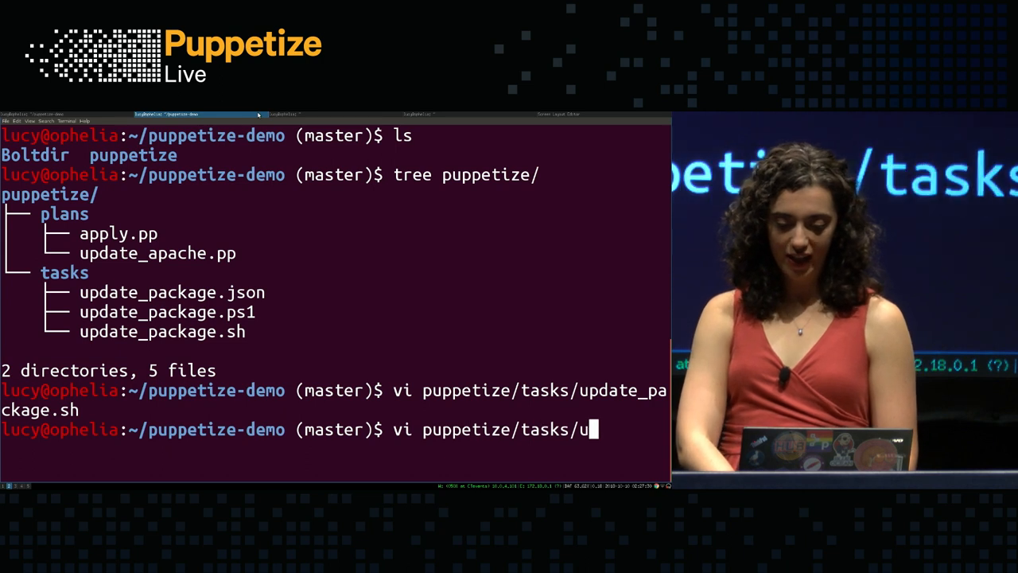
pyautogui.press('Return')
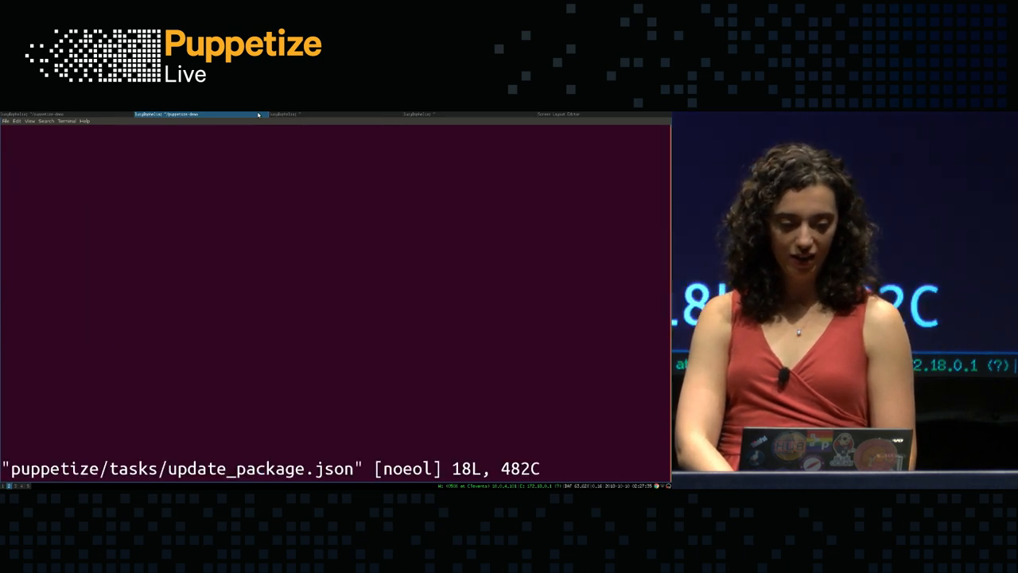
pyautogui.click(302, 113)
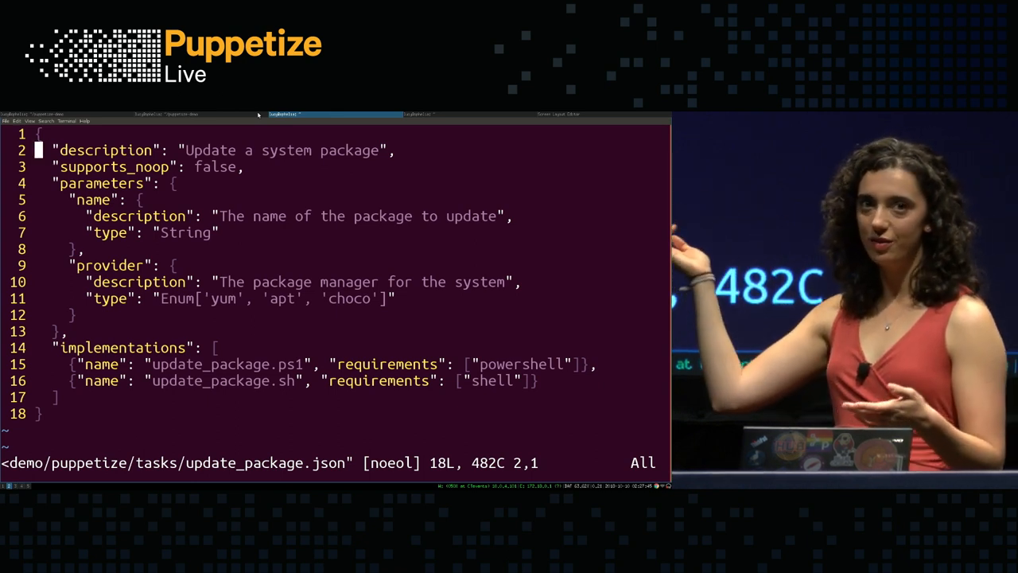
# Step: Review the name and provider parameters and implementations, then quit vim with :wq
pyautogui.press('Down')
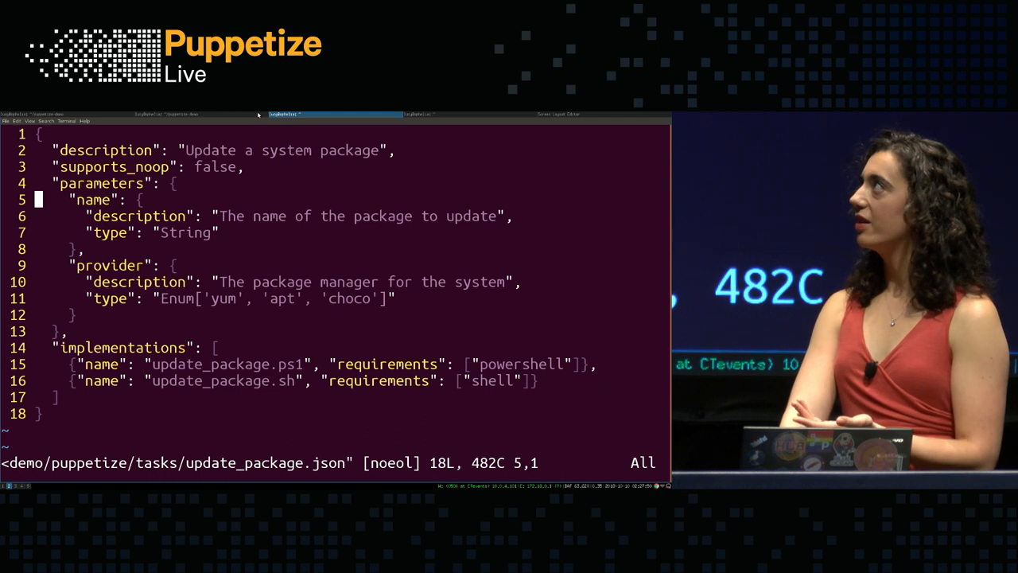
pyautogui.press('Down')
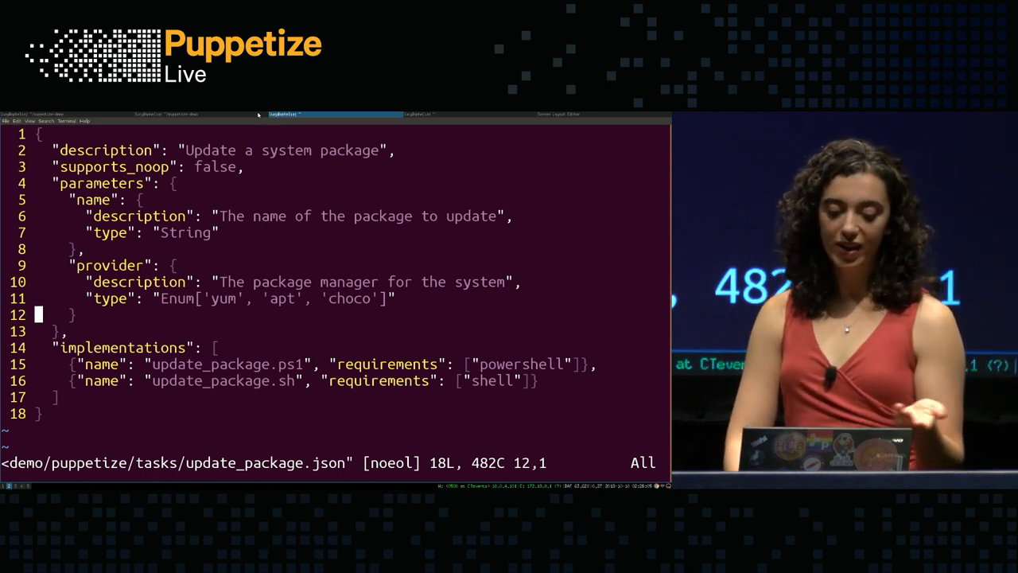
pyautogui.press('Down')
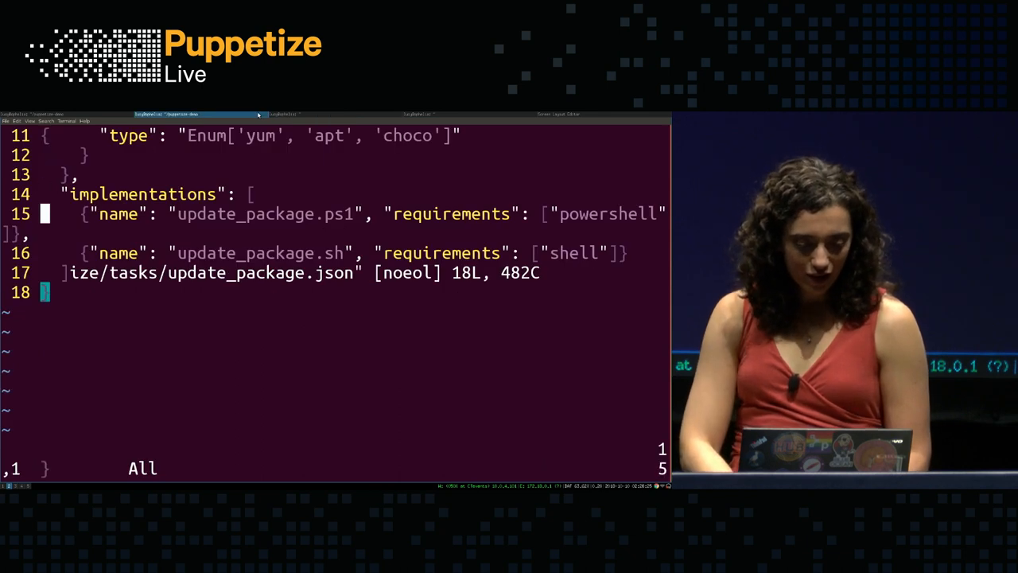
pyautogui.write(':wq')
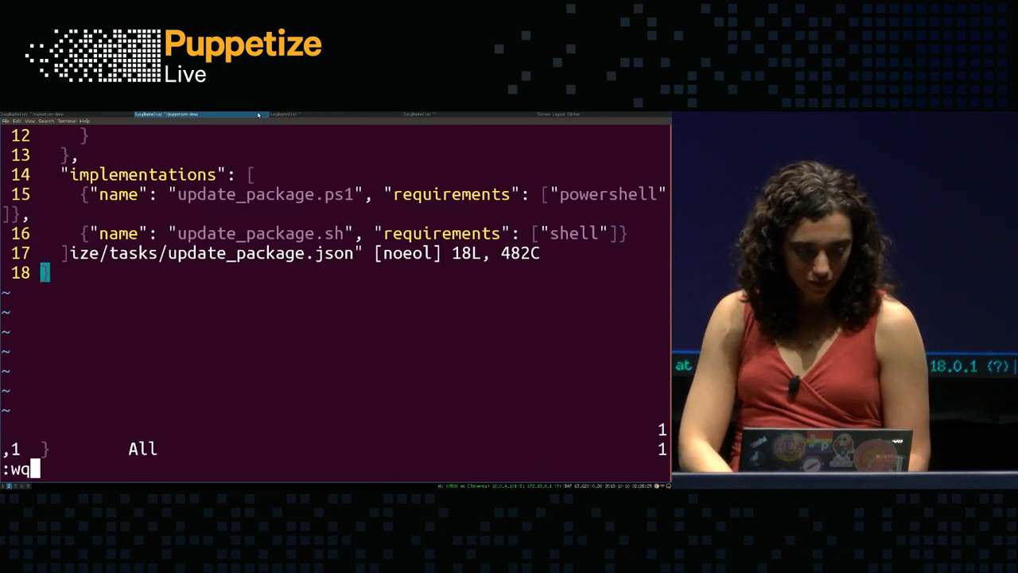
pyautogui.press('Return')
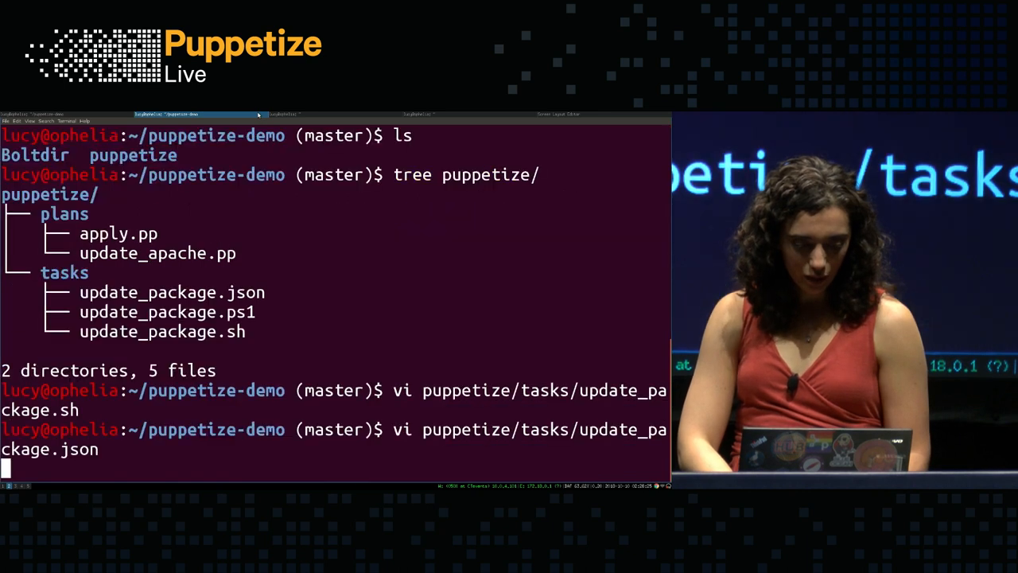
# Step: List Bolt tasks, then show puppetize::update_package usage with its name and provider parameters
pyautogui.write('bolt tas')
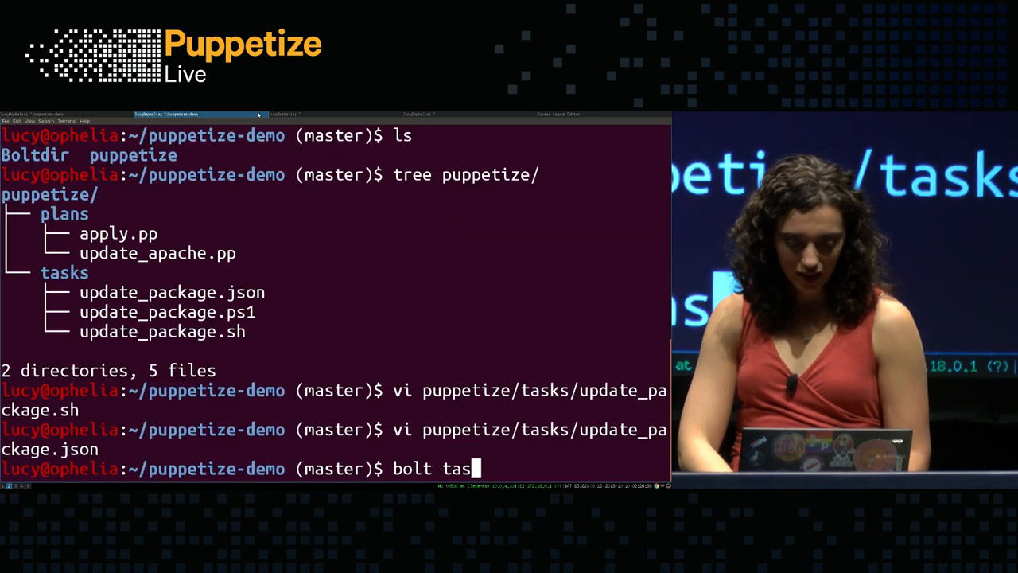
pyautogui.press('Return')
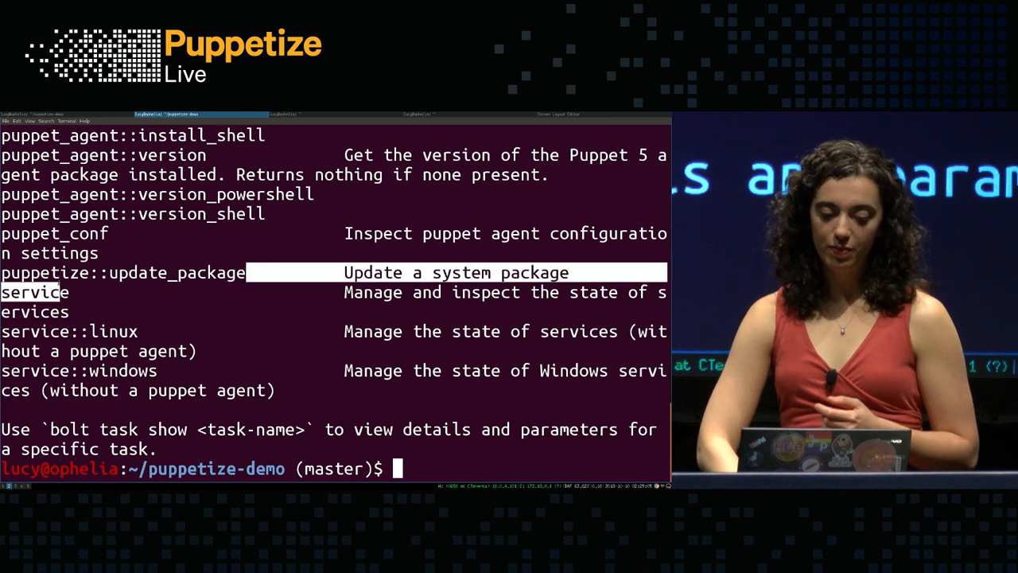
pyautogui.write('clear')
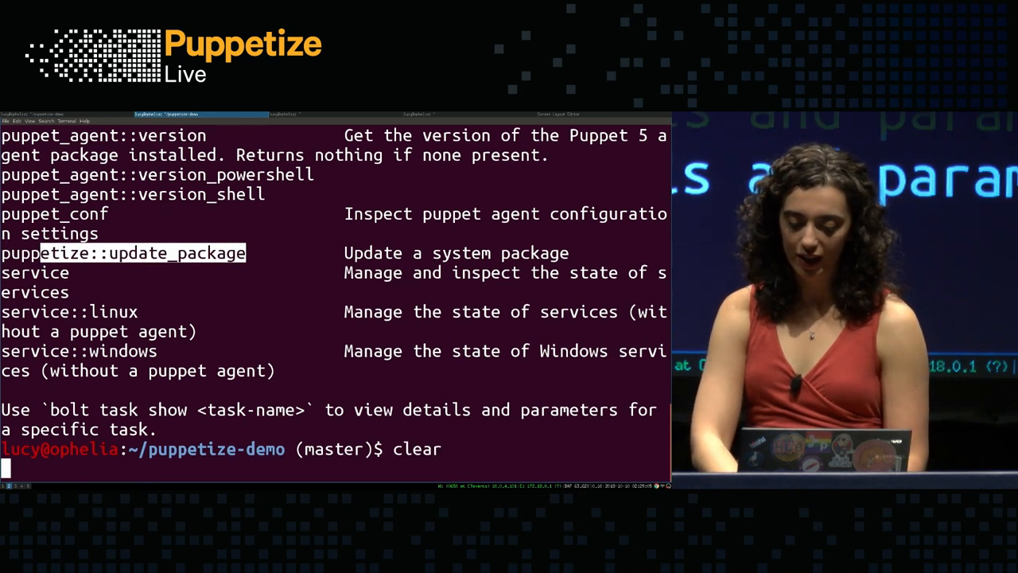
pyautogui.write('bolt task')
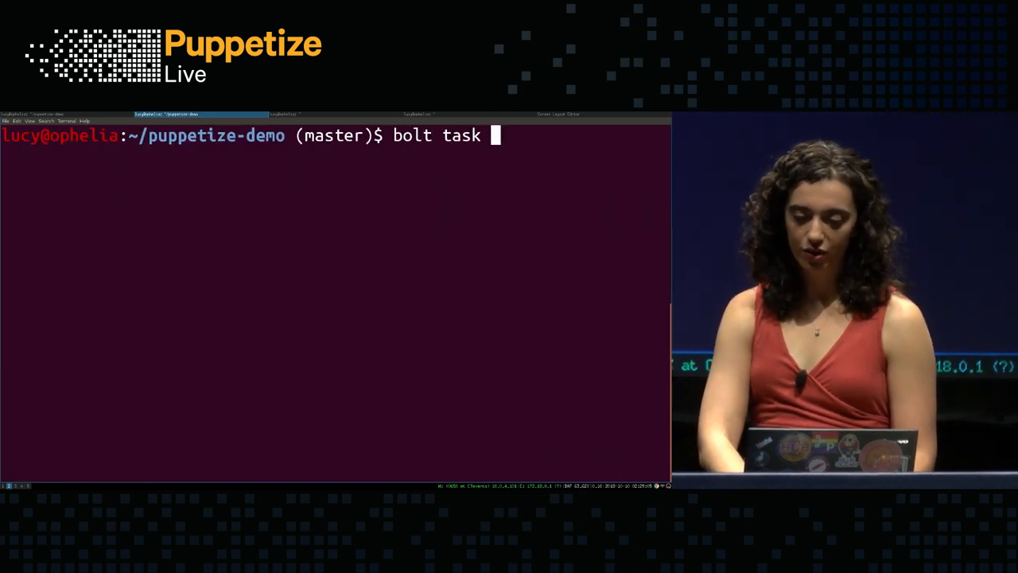
pyautogui.write('show puppetize::up')
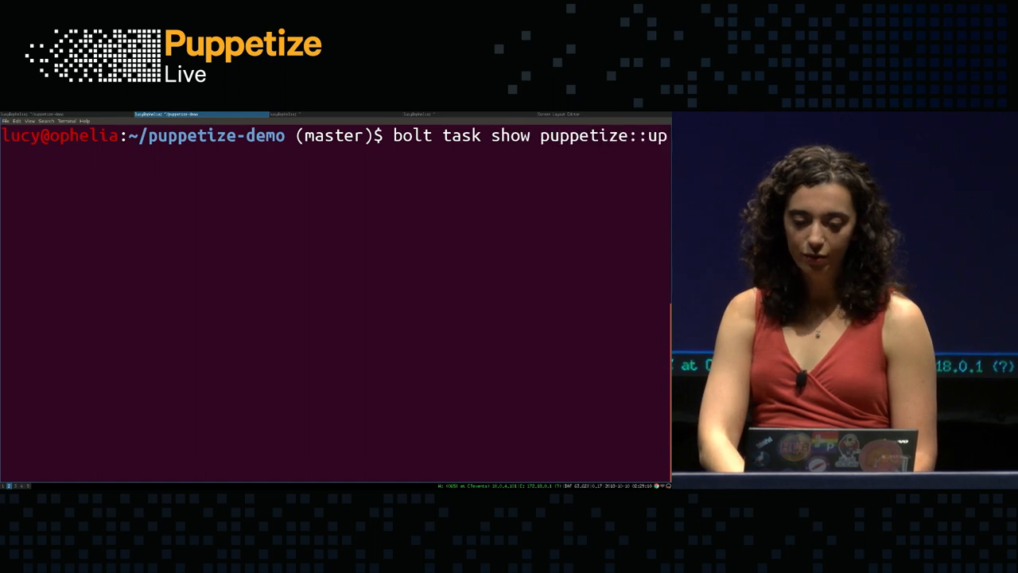
pyautogui.write('date_packag')
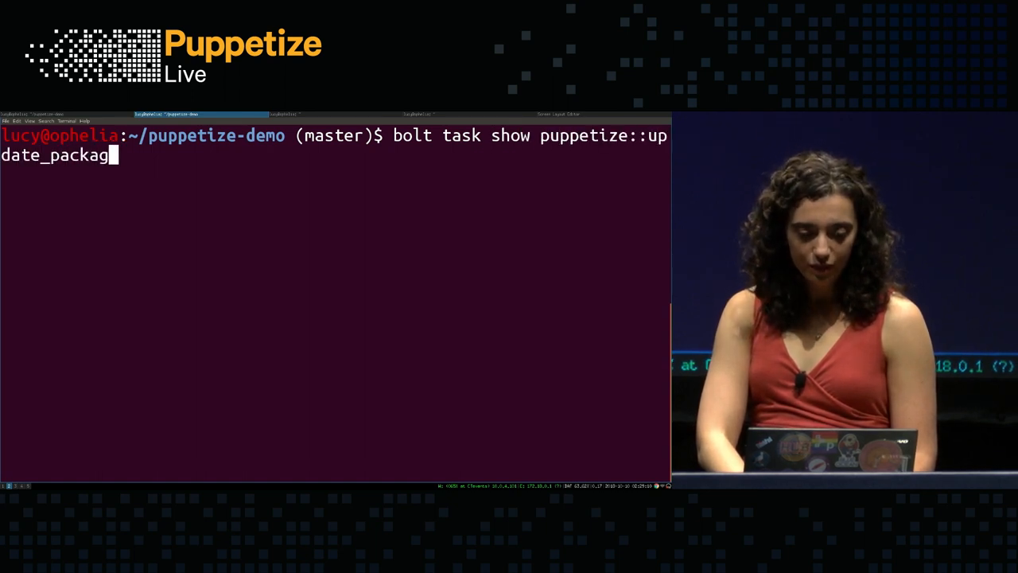
pyautogui.press('Return')
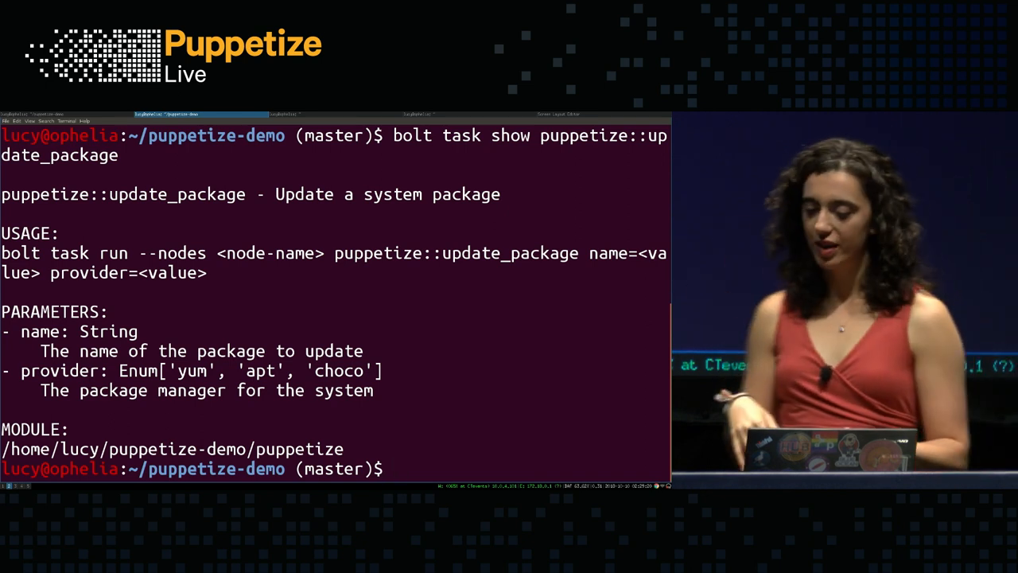
# Step: Run puppetize::update_package with name=httpd on ssh_nodes, succeeding on 4 nodes in 6.75s
pyautogui.write('bolt ta')
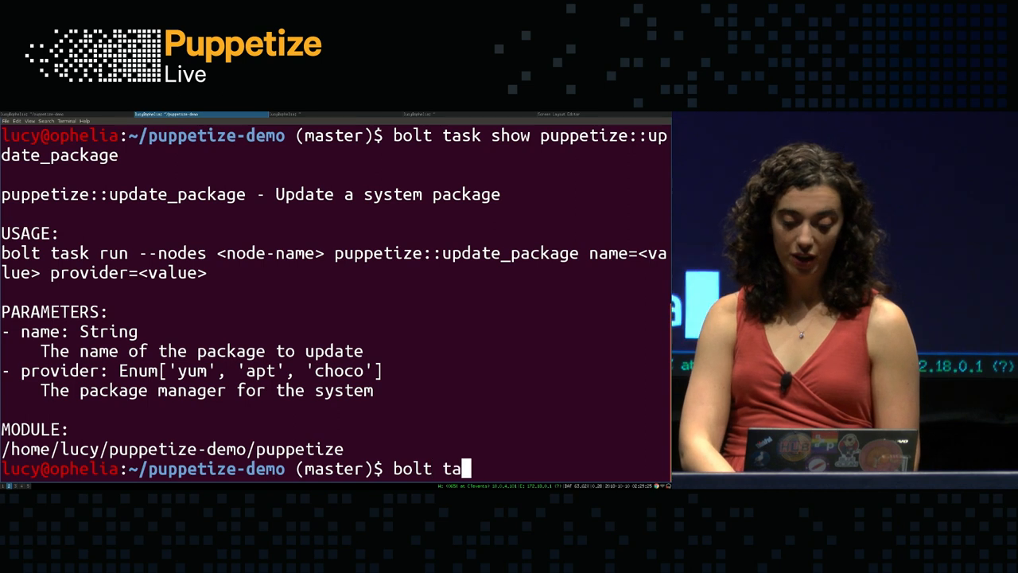
pyautogui.write('sk run puppetiz')
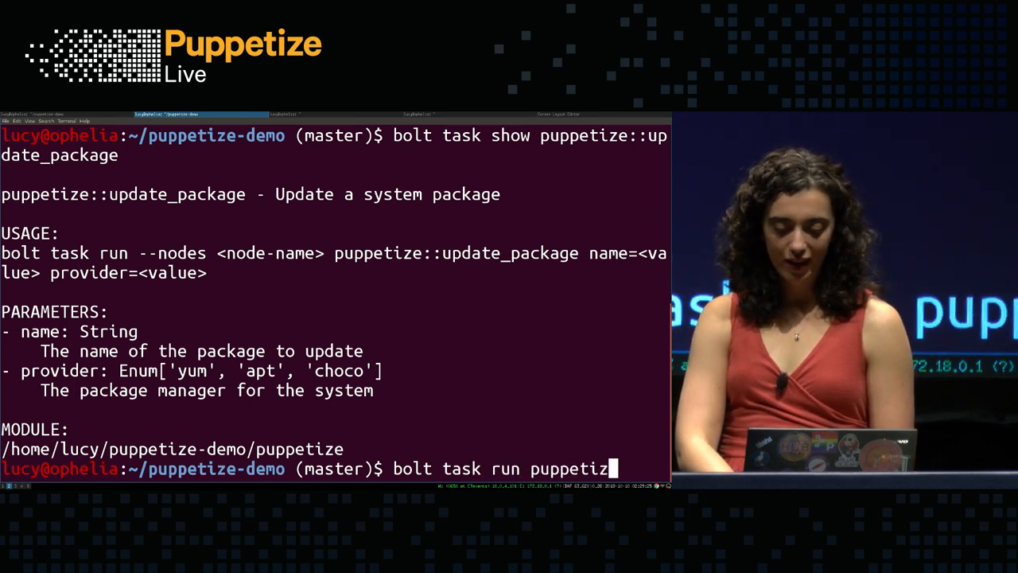
pyautogui.write('::update_package -n')
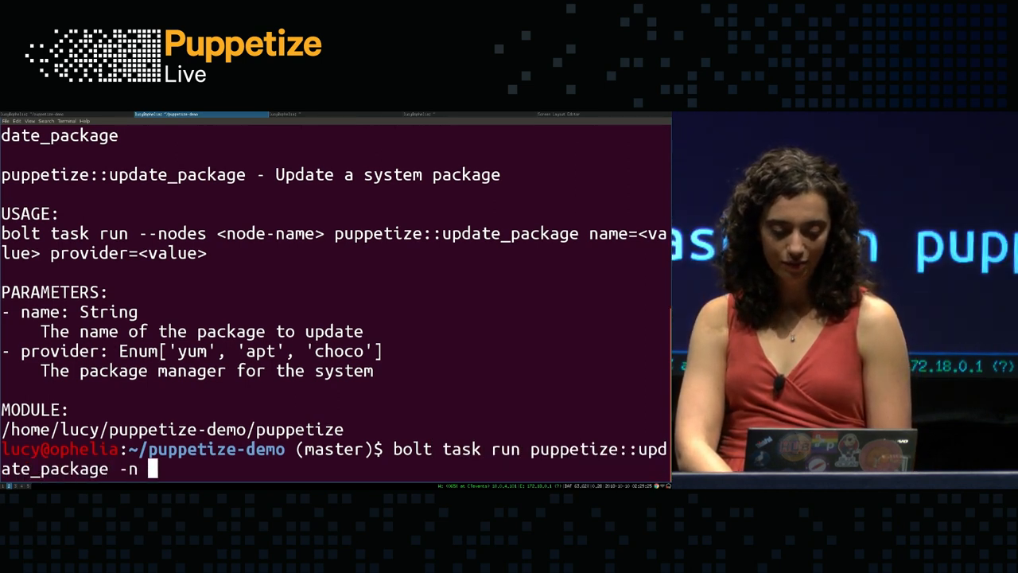
pyautogui.write('ssh_nodes na')
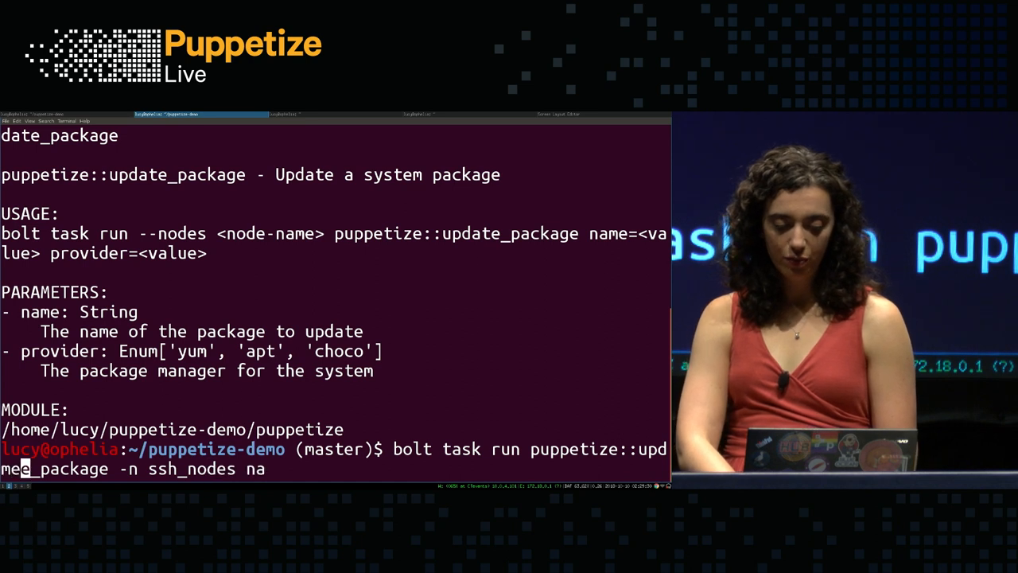
pyautogui.write('=httpd pr')
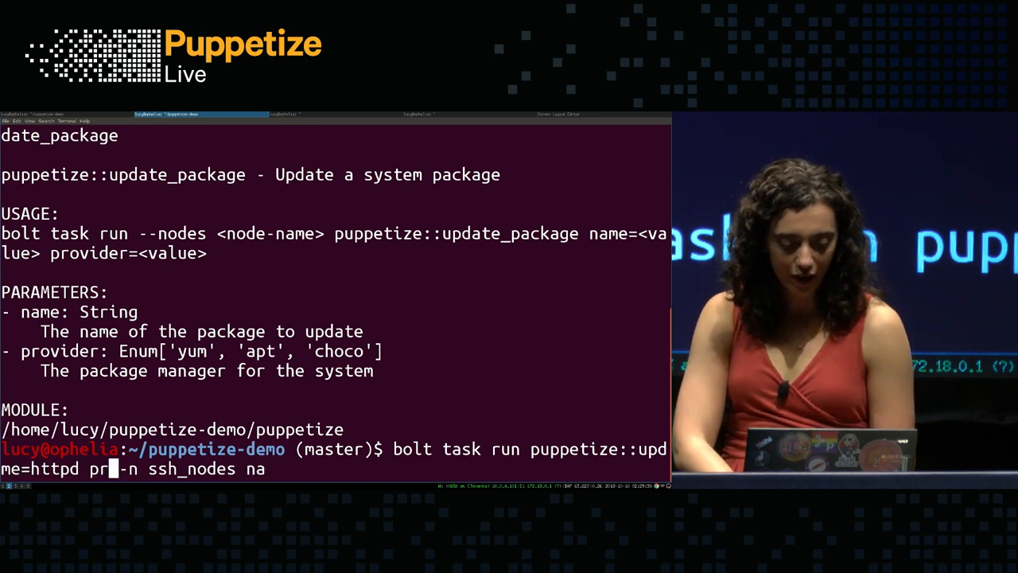
pyautogui.press('Return')
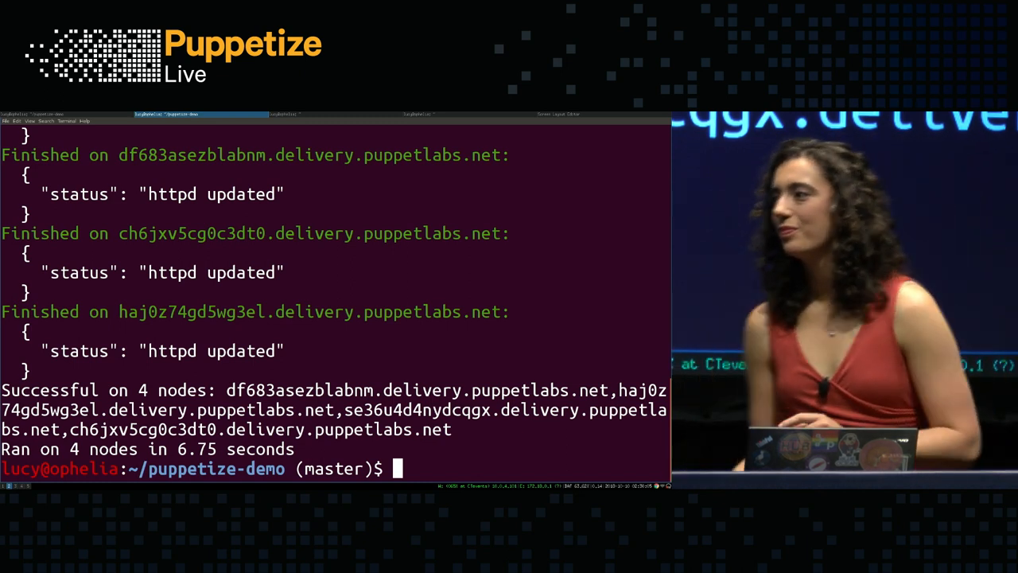
pyautogui.write('clear')
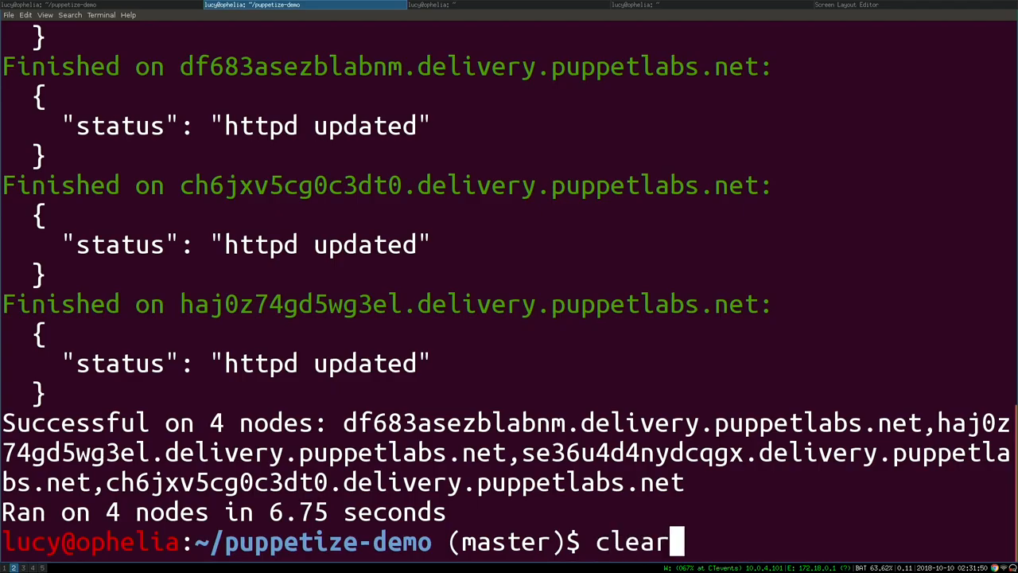
# Step: Clear the screen and list puppetize/plans, showing apply.pp and update_apache.pp
pyautogui.press('Return')
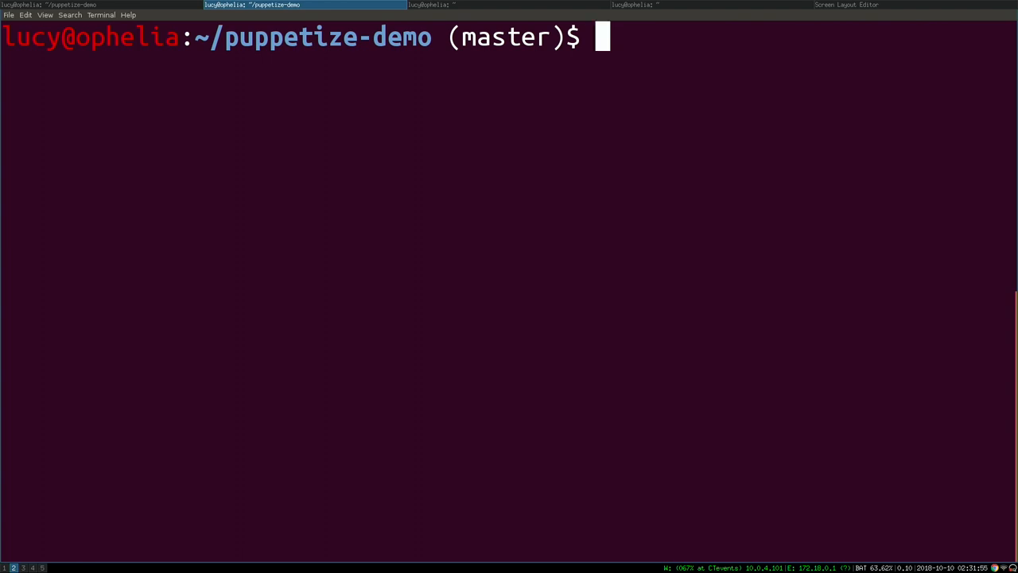
pyautogui.write('ls -a puppetize/pl')
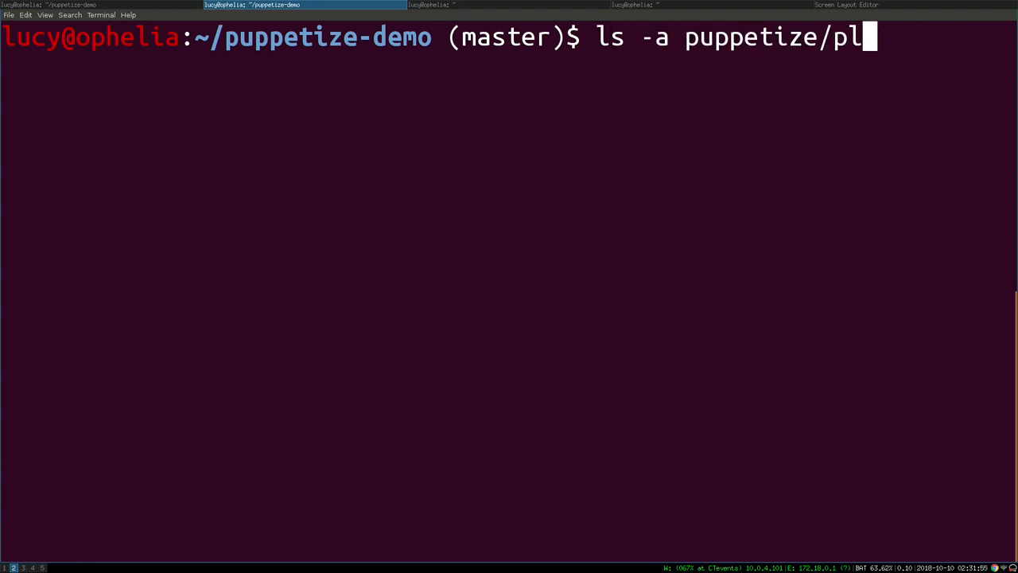
pyautogui.press('Return')
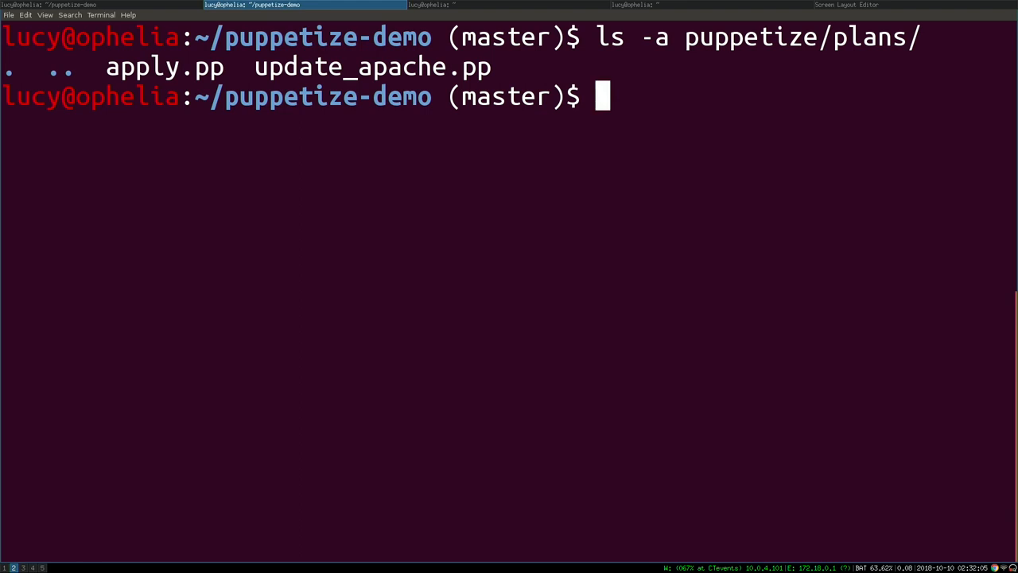
pyautogui.write('vi')
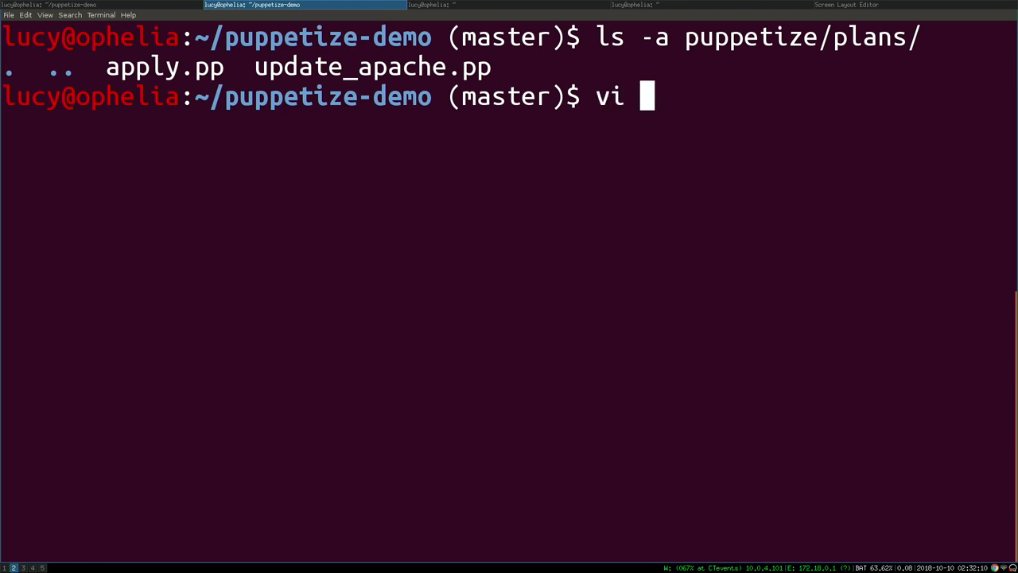
pyautogui.write('puppetize/plans/u')
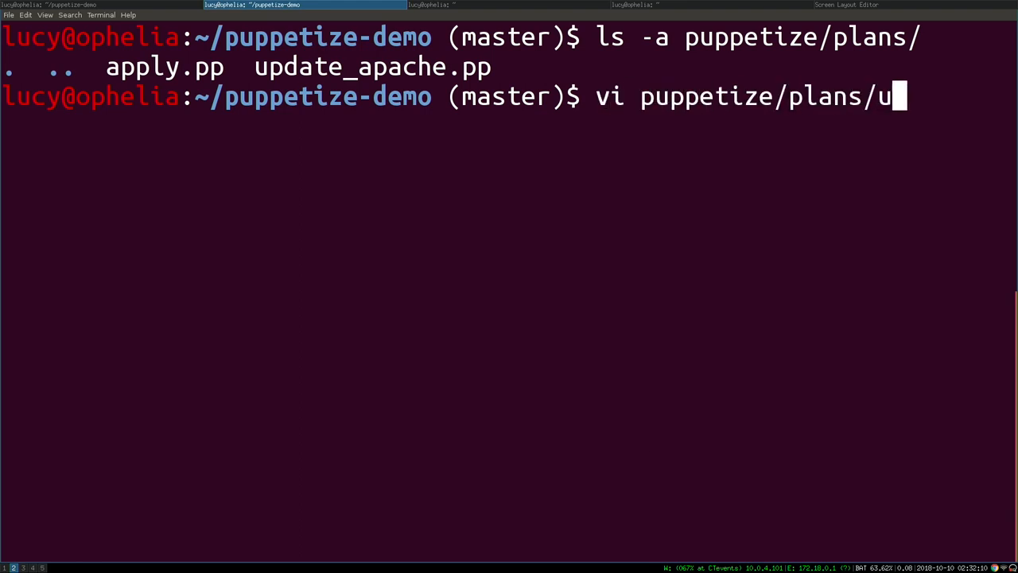
pyautogui.press('Return')
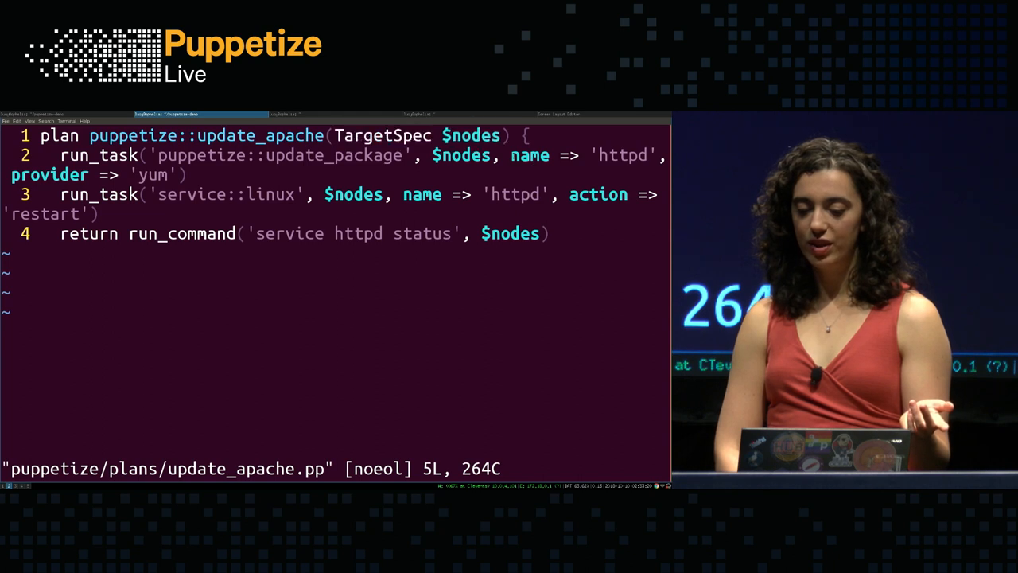
pyautogui.doubleClick(528, 154)
pyautogui.write(':w')
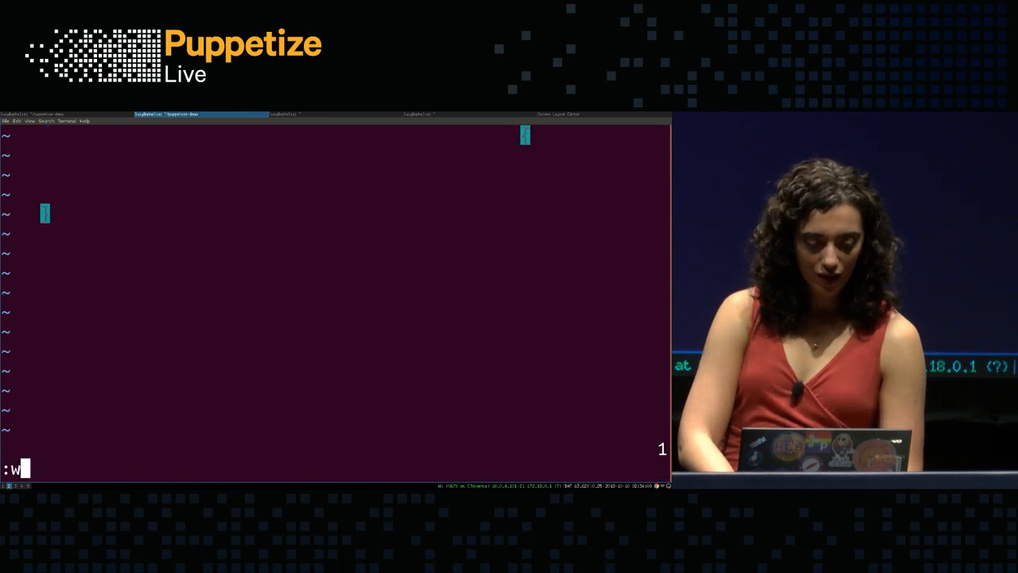
pyautogui.press('Return')
pyautogui.write('b')
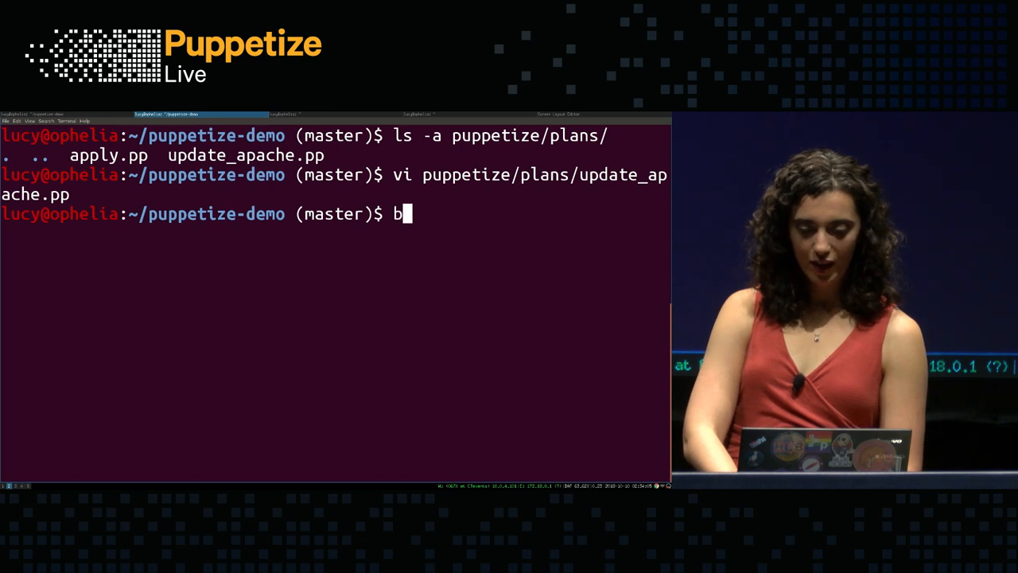
# Step: Run bolt plan run puppetize::update_apache with -n targeting the ssh nodes
pyautogui.write('olt plan run puppetiz')
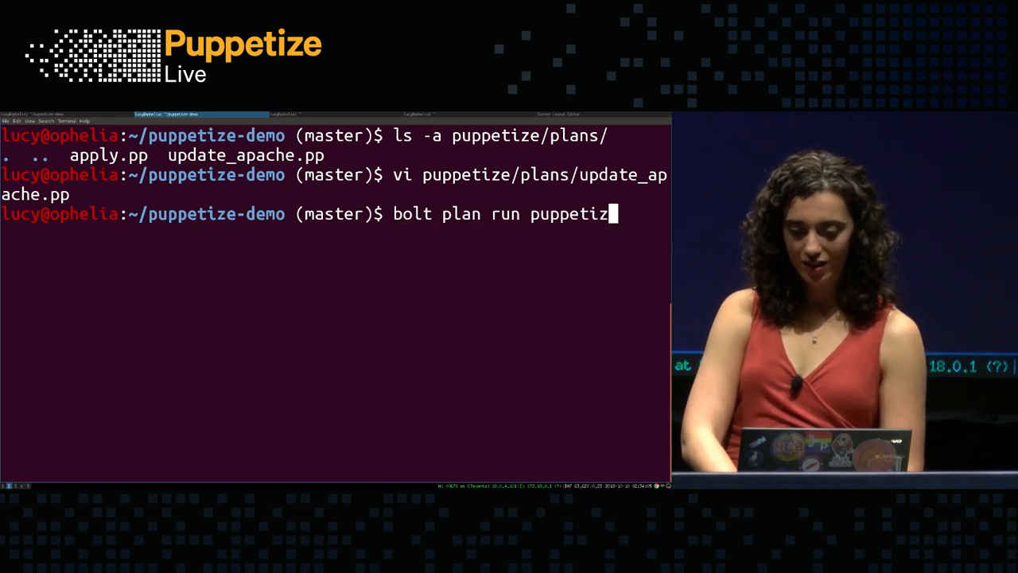
pyautogui.write('e::update_apache -n ss')
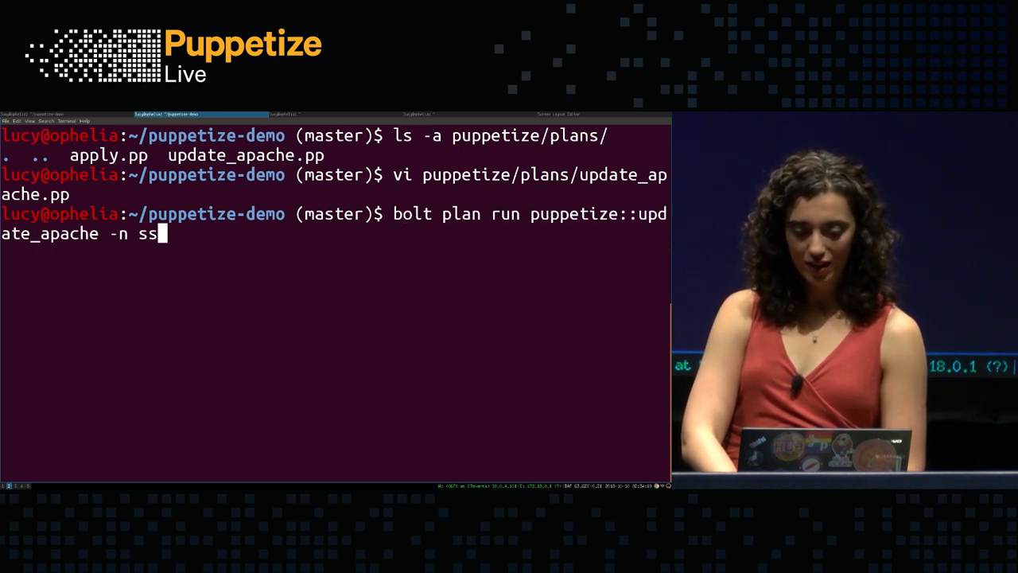
pyautogui.press('Return')
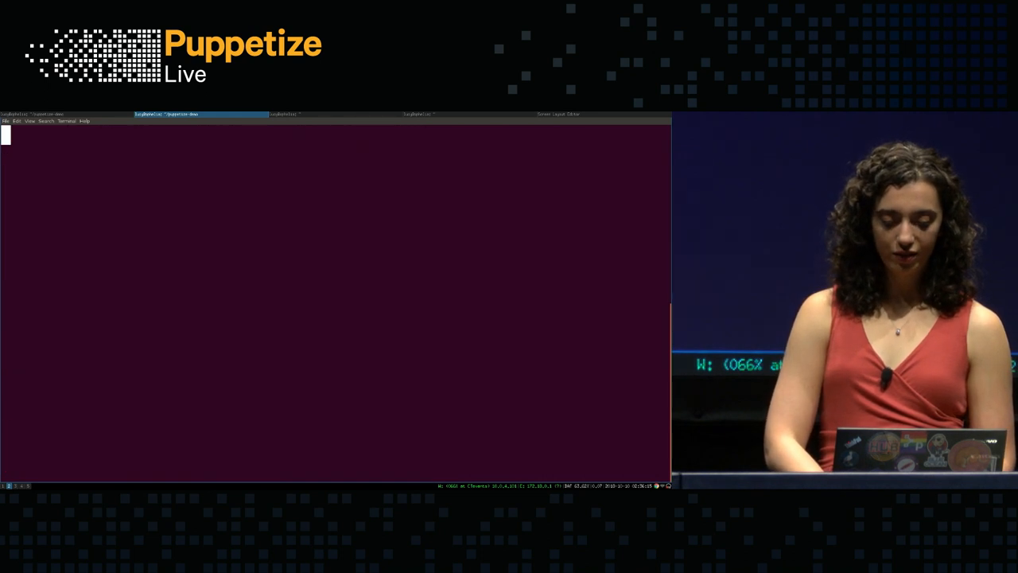
# Step: Open Boltdir/bolt.yaml in vim and move to the host-key-check setting
pyautogui.write('vi Boltdir/bolt.yaml')
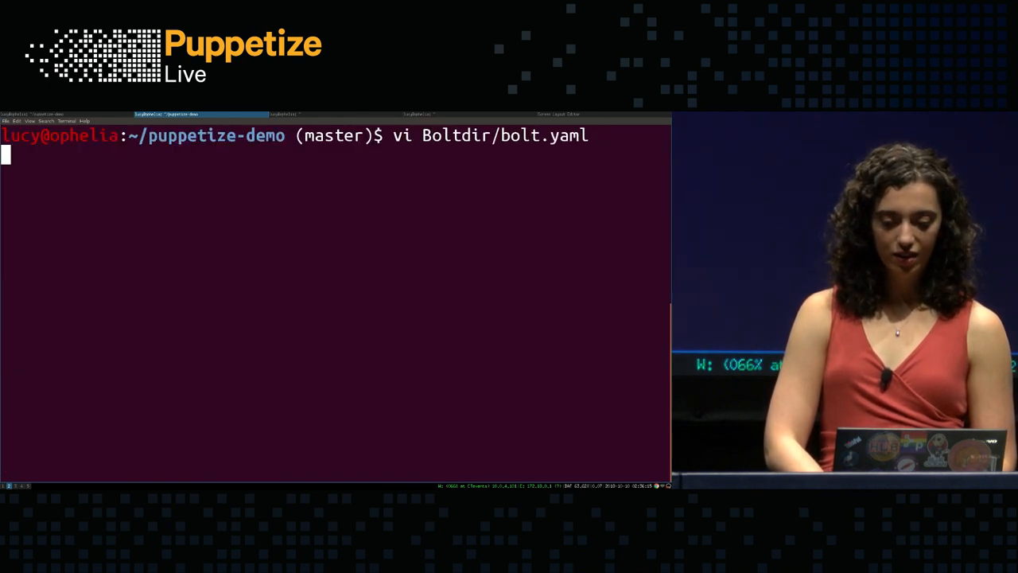
pyautogui.press('Return')
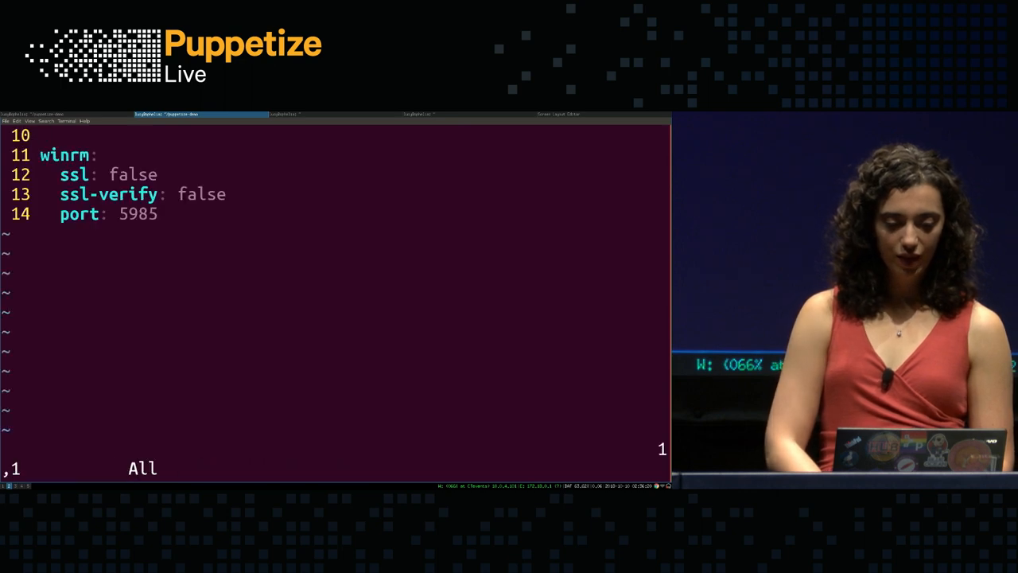
pyautogui.click(287, 113)
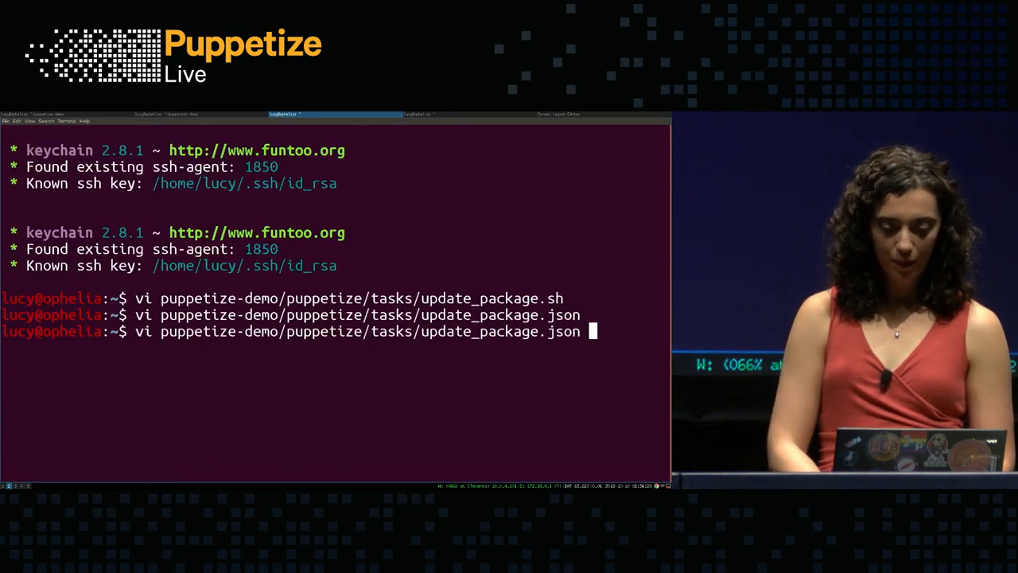
pyautogui.press('Return')
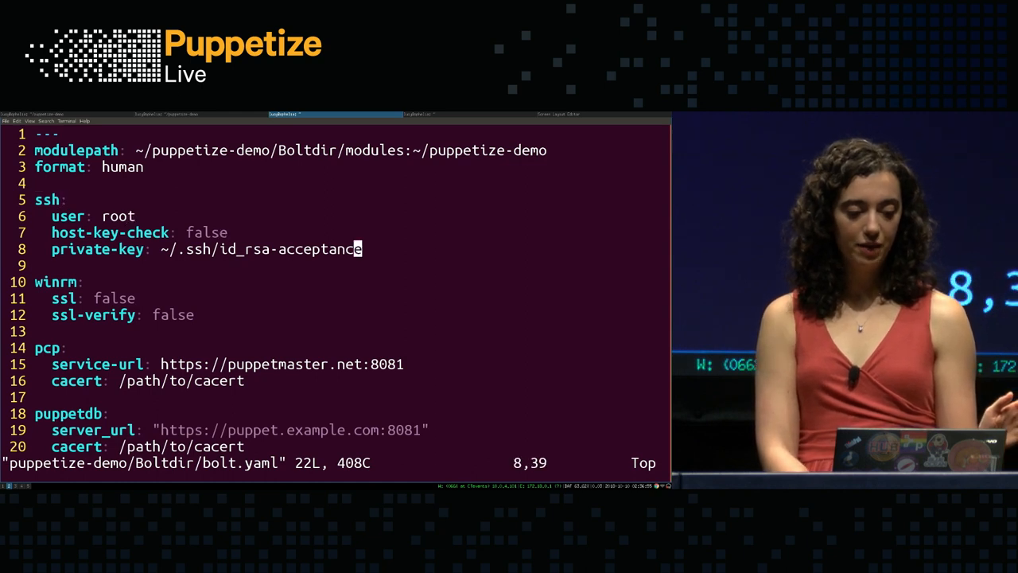
pyautogui.press('Down')
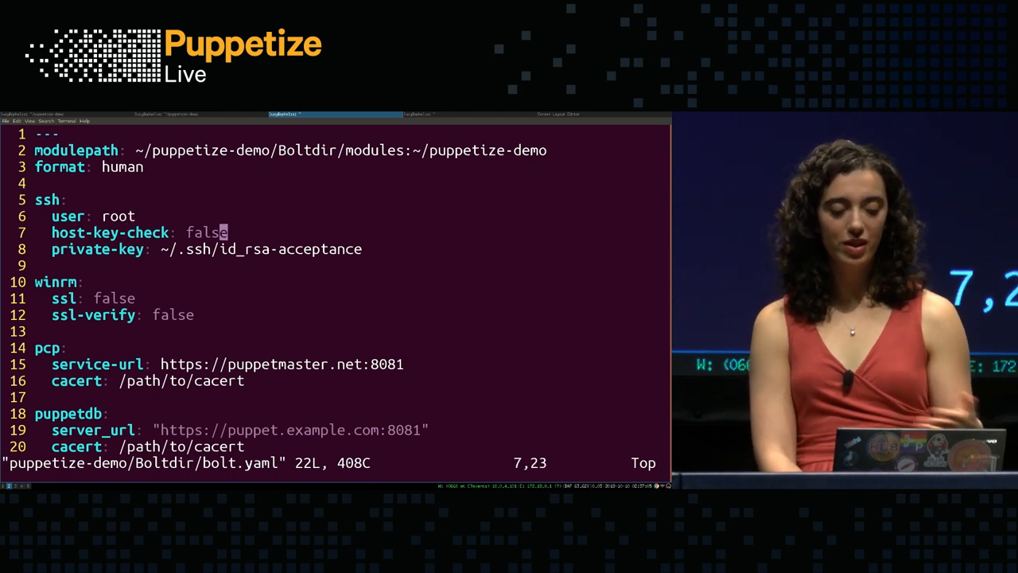
pyautogui.click(68, 348)
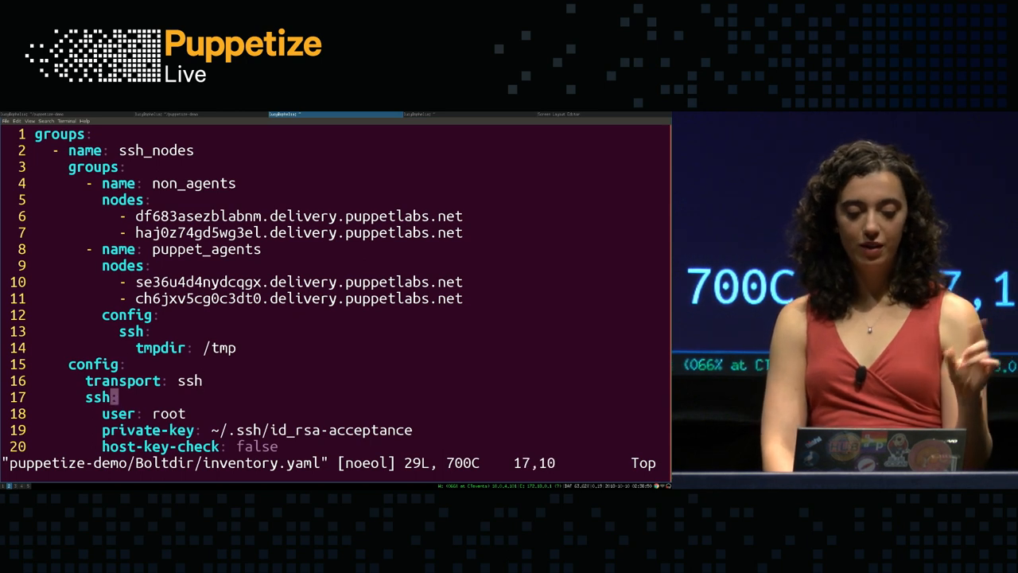
# Step: Scroll through inventory.yaml's ssh_nodes groups and SSH connection settings
pyautogui.scroll(-3)
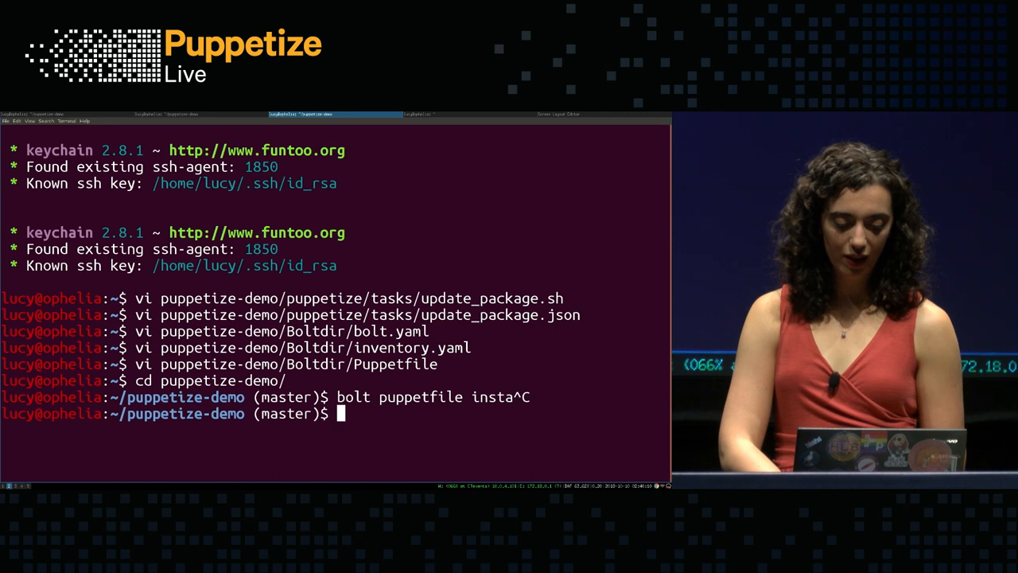
# Step: Remove Boltdir/modules, list Boltdir, and run bolt puppetfile install to sync the modules
pyautogui.write('rm -rf Boltdir/modules/')
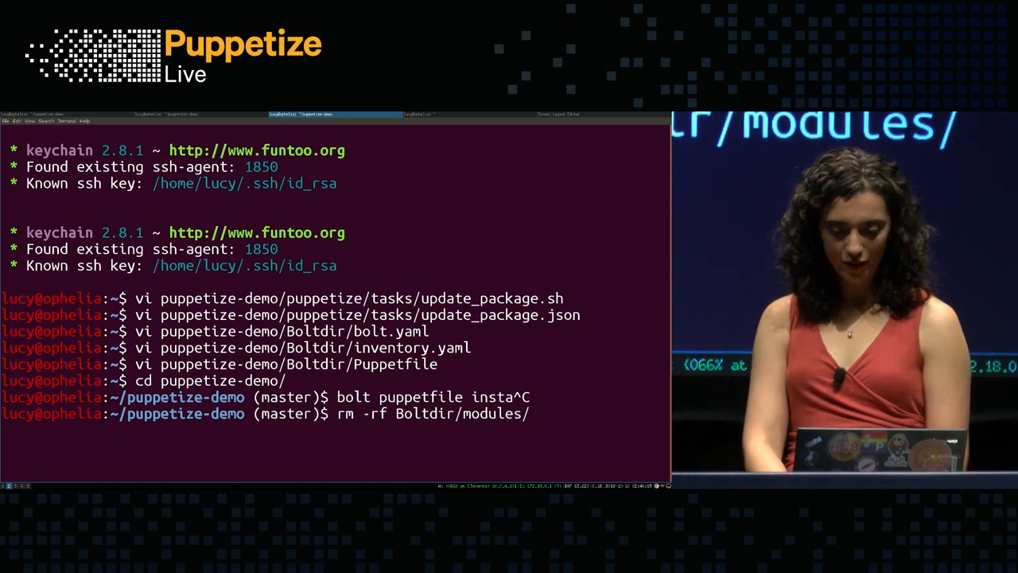
pyautogui.write('ls Boltdir/')
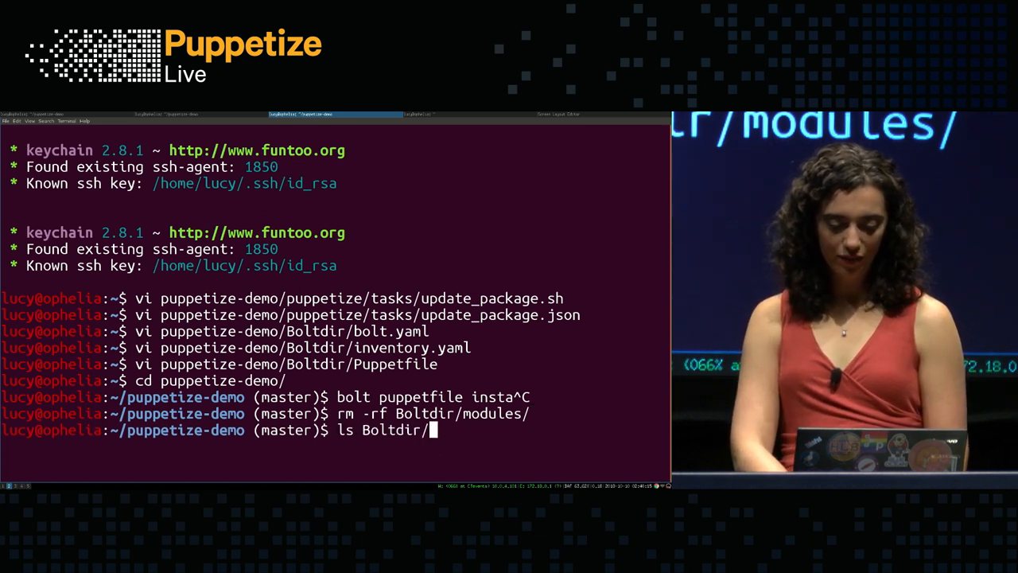
pyautogui.press('Return')
pyautogui.write('bolt puppetfil')
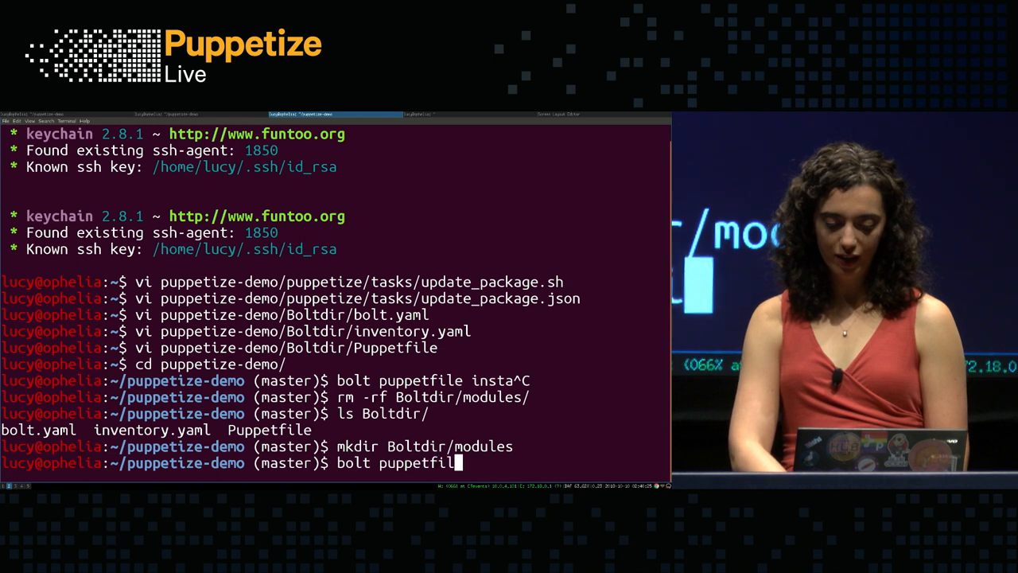
pyautogui.write('install')
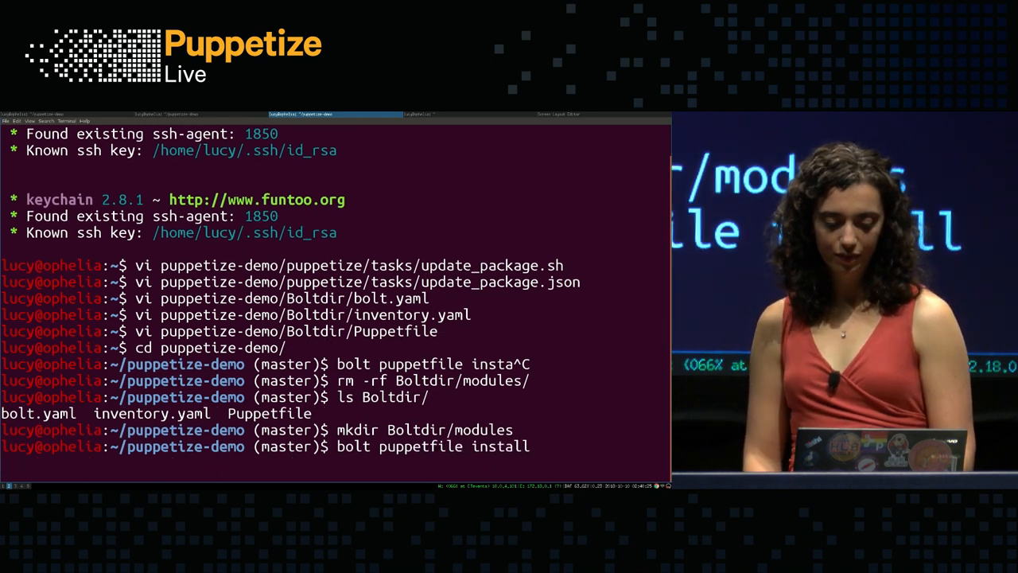
pyautogui.press('Return')
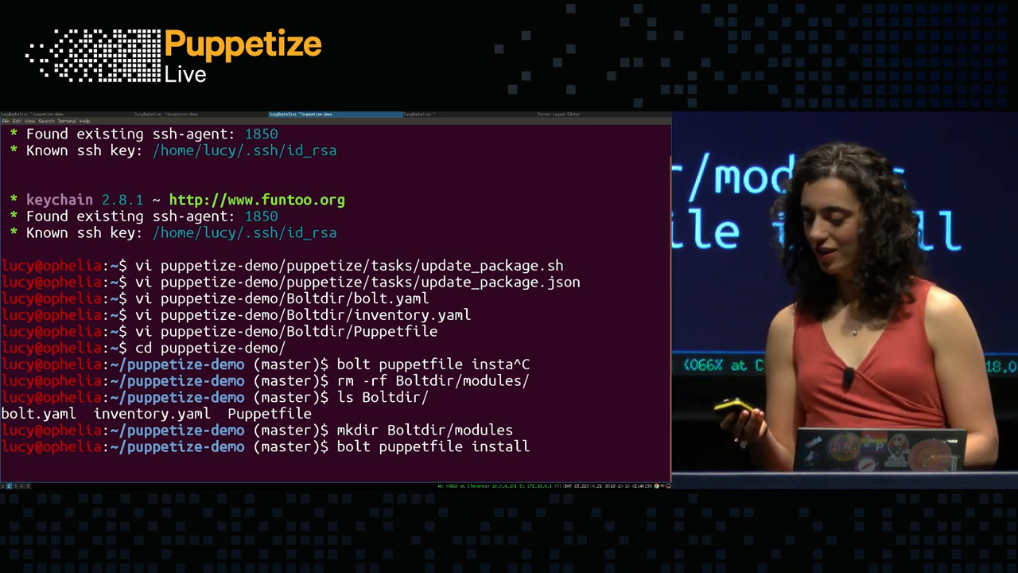
pyautogui.press('Return')
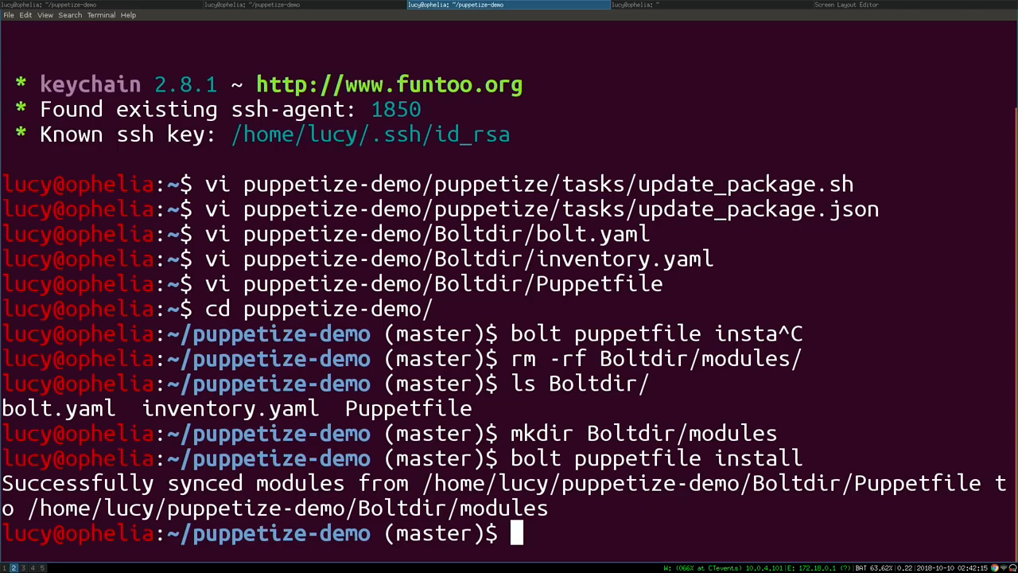
# Step: Clear the terminal and view the inventory file
pyautogui.write('ls')
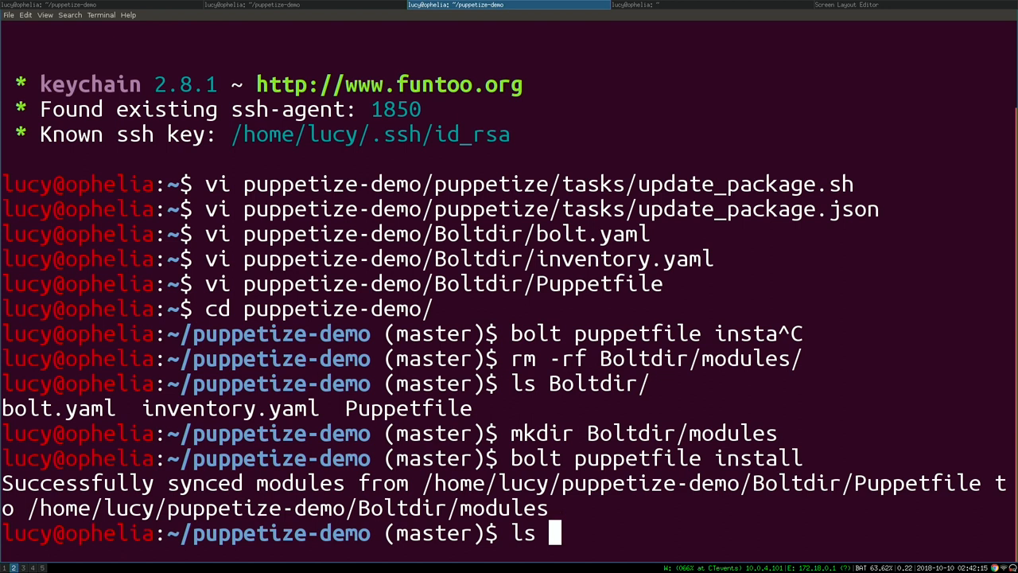
pyautogui.press('Return')
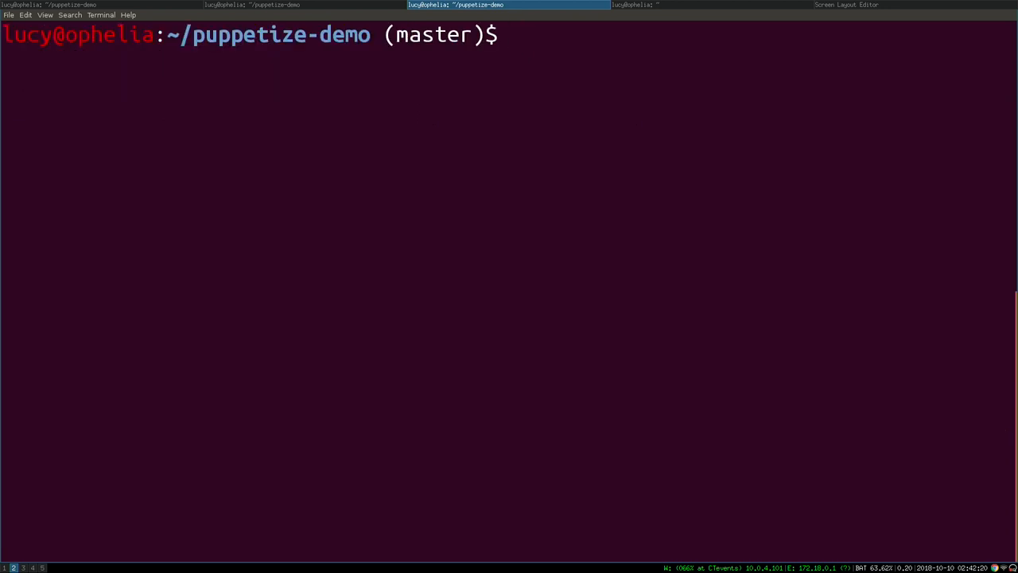
pyautogui.click(251, 5)
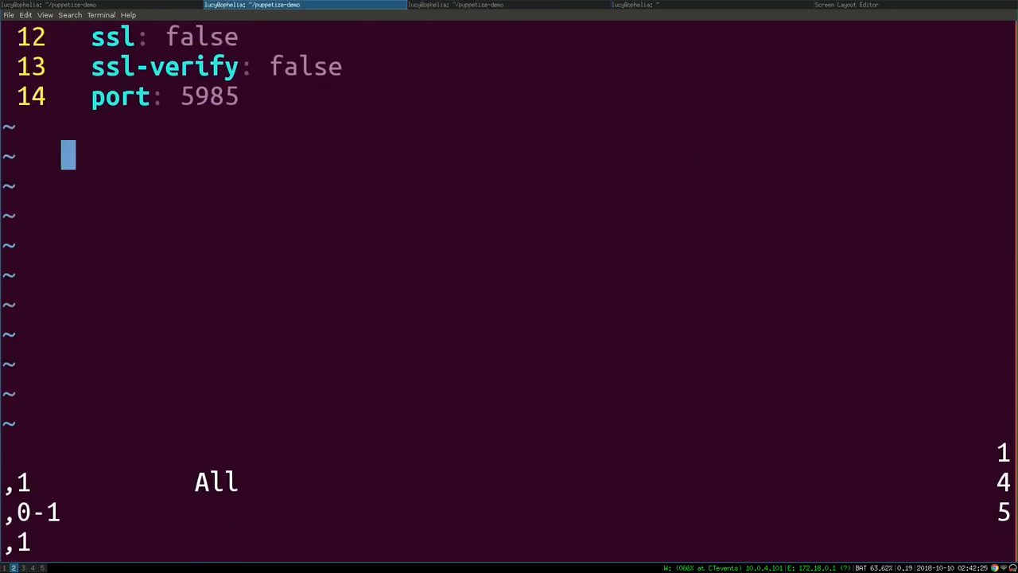
pyautogui.write(':w')
pyautogui.write('vi B')
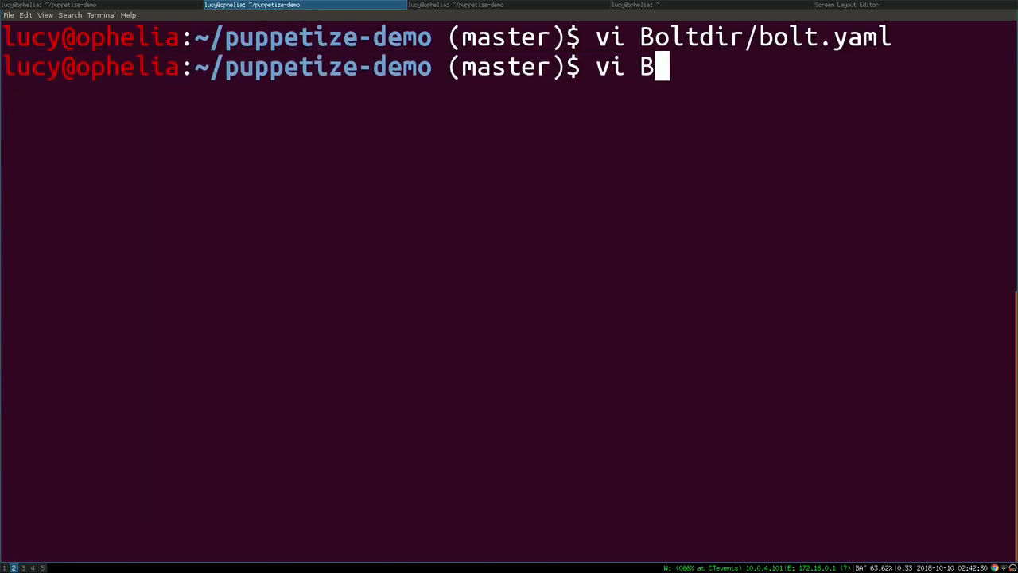
pyautogui.press('Return')
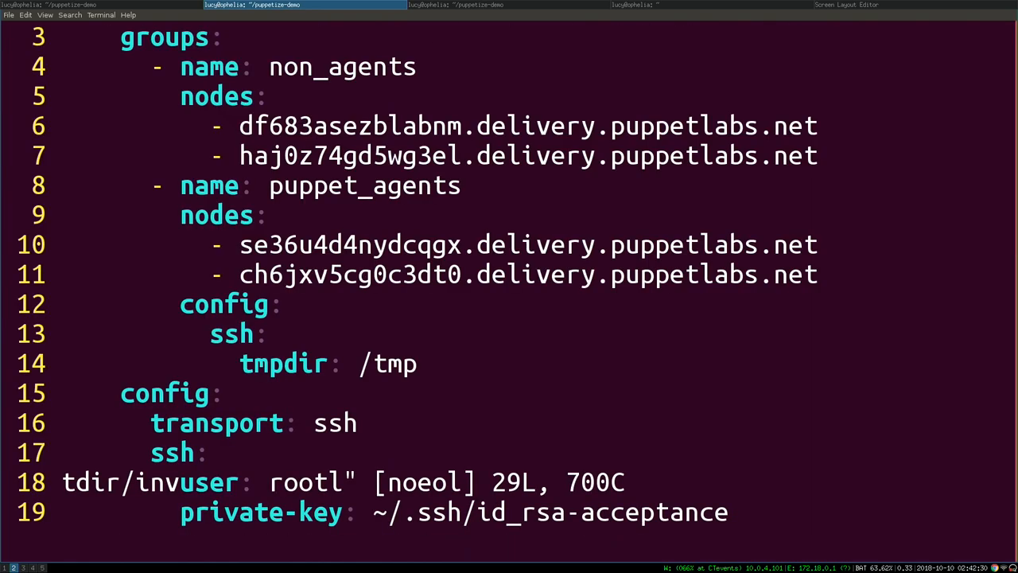
pyautogui.scroll(-3)
pyautogui.write('vi Boltdir/Puppetfile')
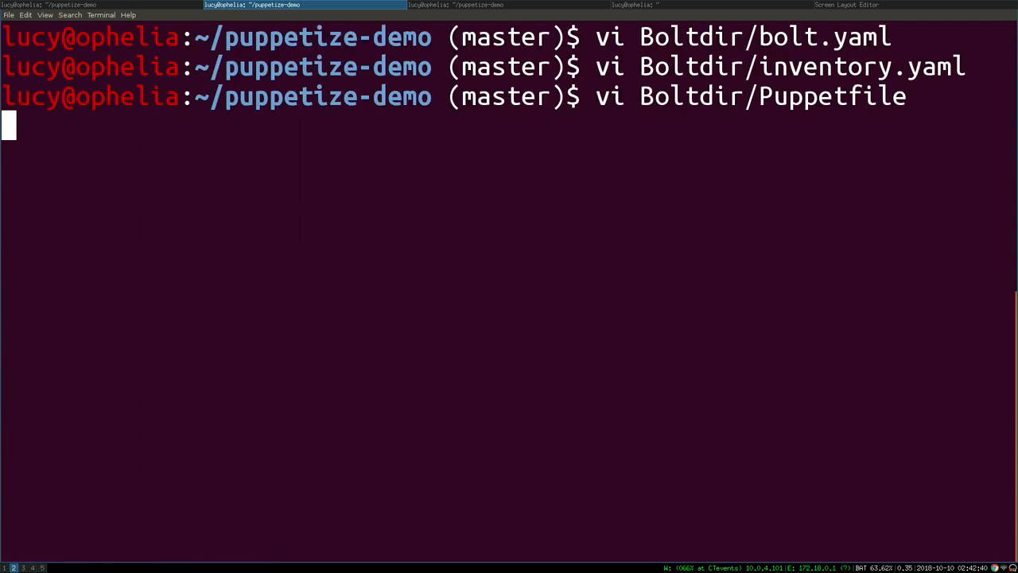
# Step: Install Puppetfile modules, list Boltdir/modules/, and prepare 'vi puppetize/plans/apply.pp'
pyautogui.write('bolt puppetfile install')
pyautogui.write('ls')
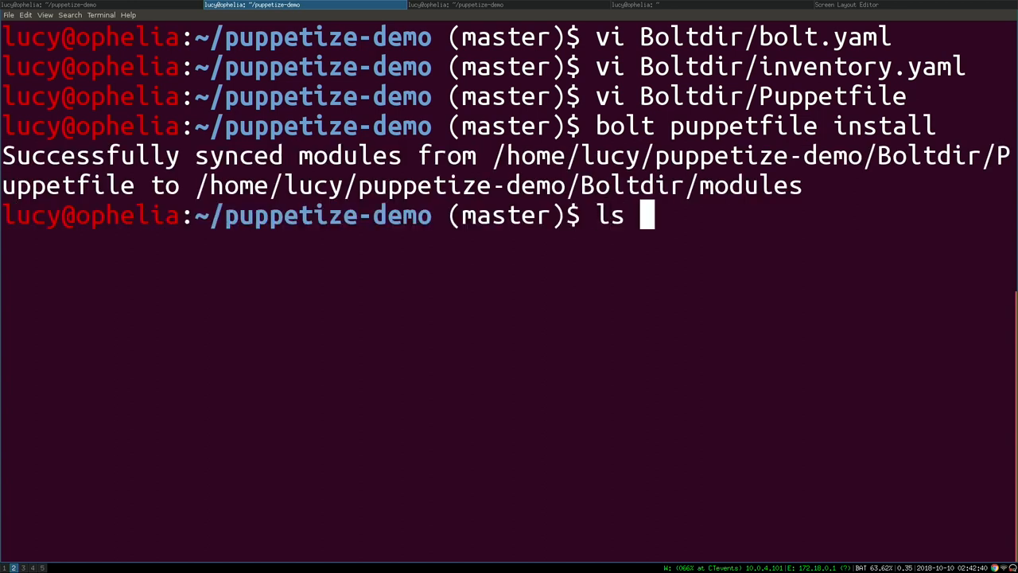
pyautogui.write('Boltdir/modules/')
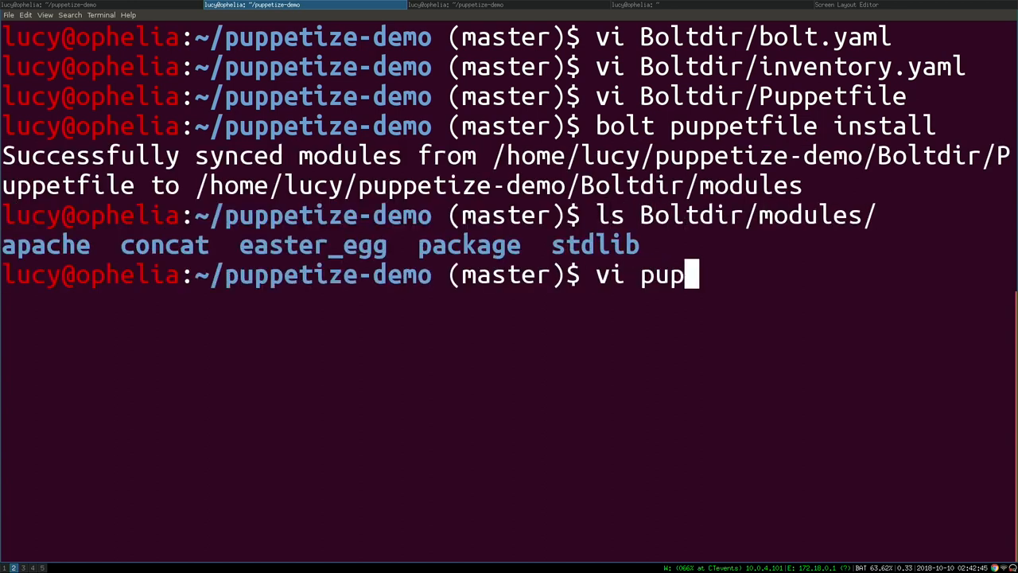
pyautogui.write('petize/plans/apply.pp')
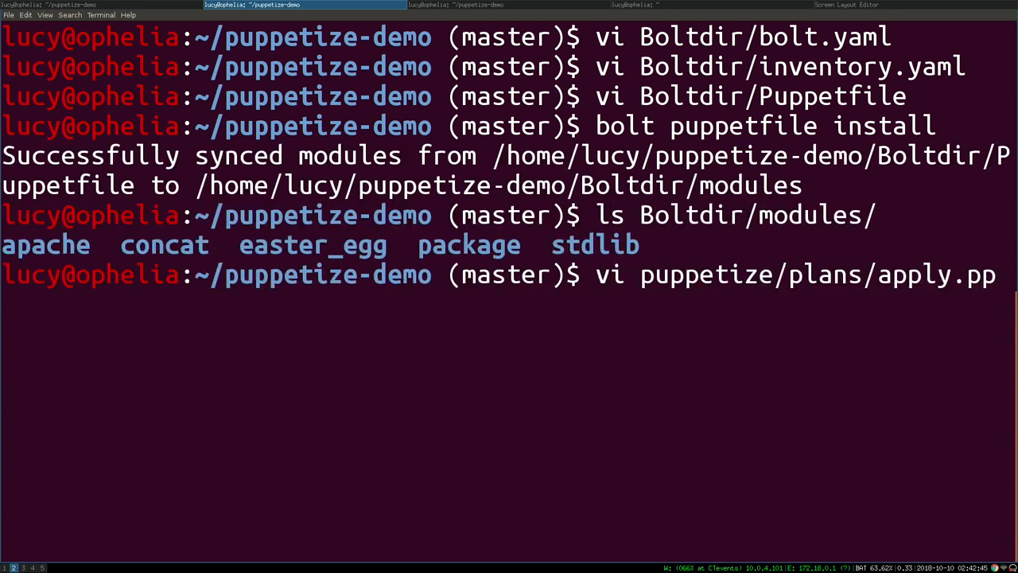
# Step: Open puppetize/plans/apply.pp in vi and read the plan through line 12
pyautogui.press('Return')
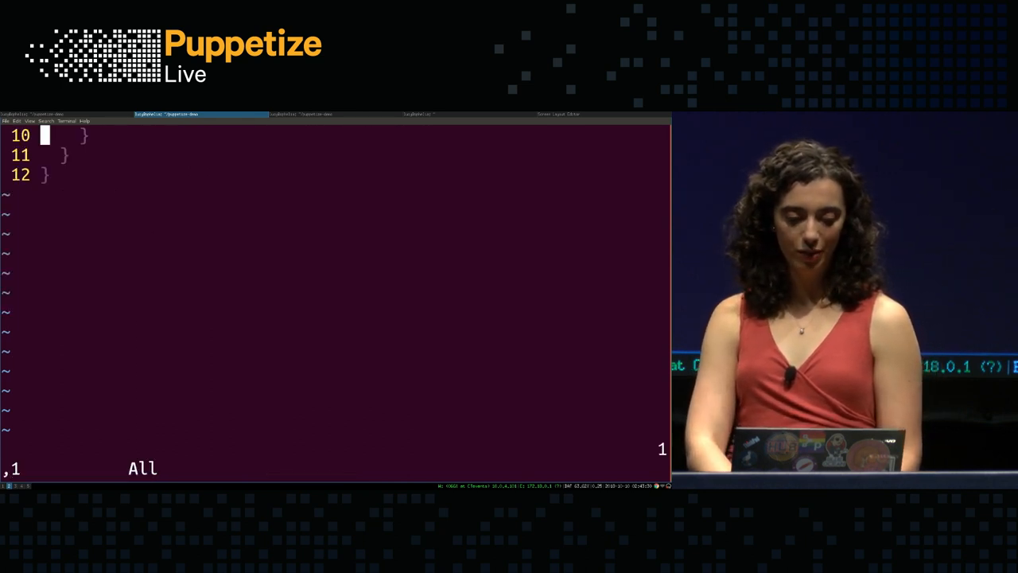
# Step: Quit vi and run puppetize::apply on ssh_nodes, succeeding on all 4 nodes
pyautogui.write(':w')
pyautogui.write('b')
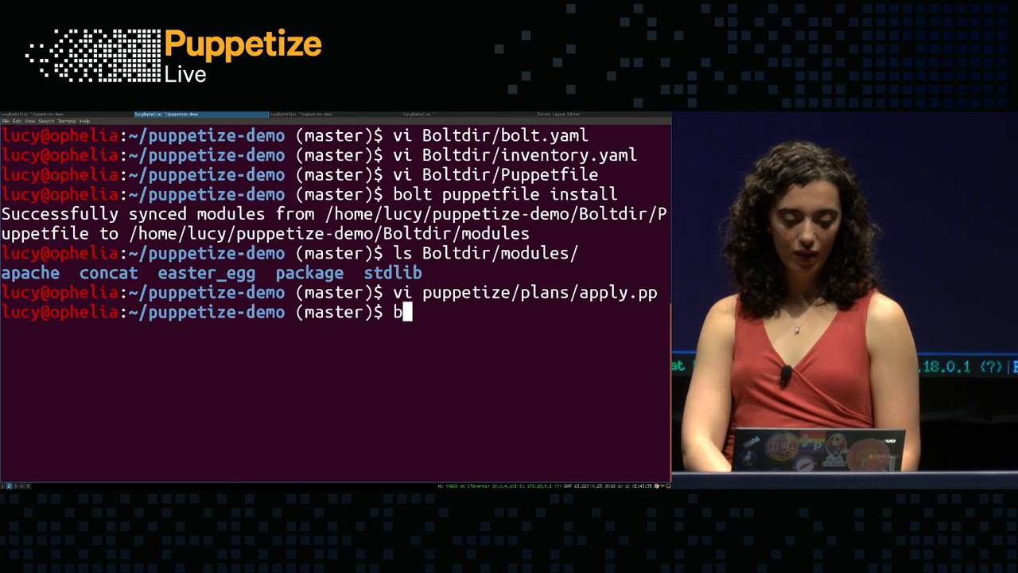
pyautogui.write('olt plan run pup')
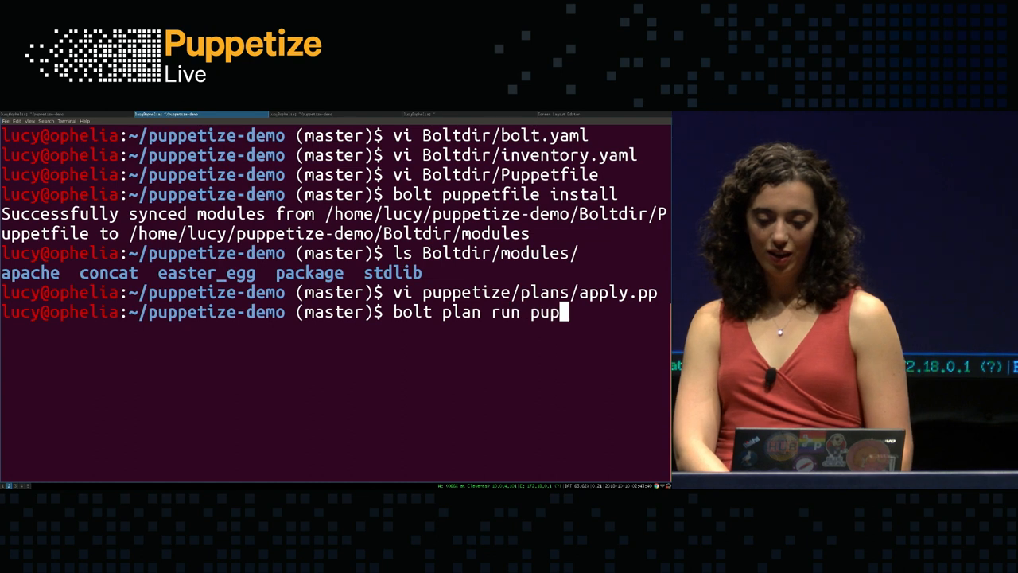
pyautogui.write('petize::apply -n ssh_no')
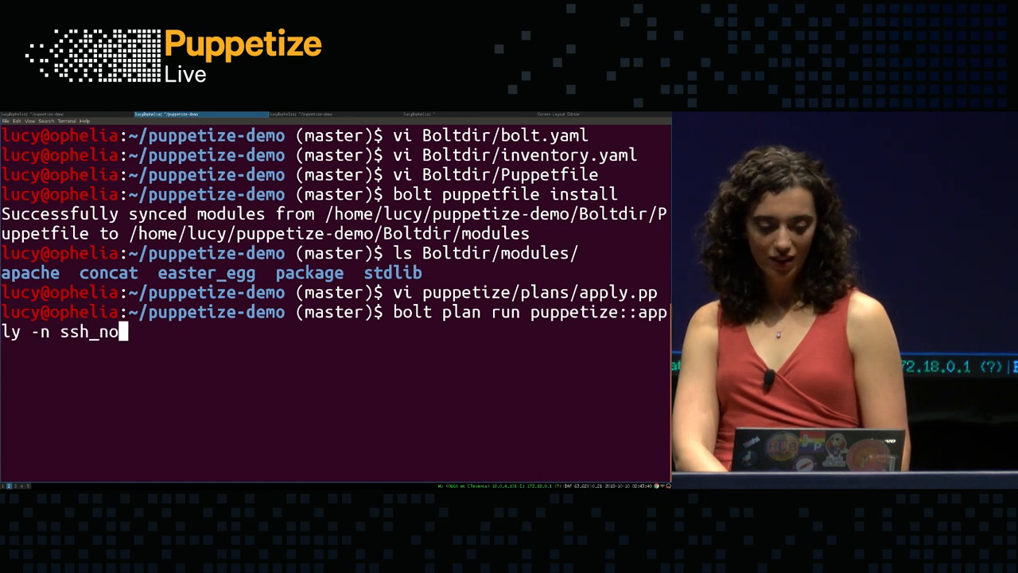
pyautogui.press('Return')
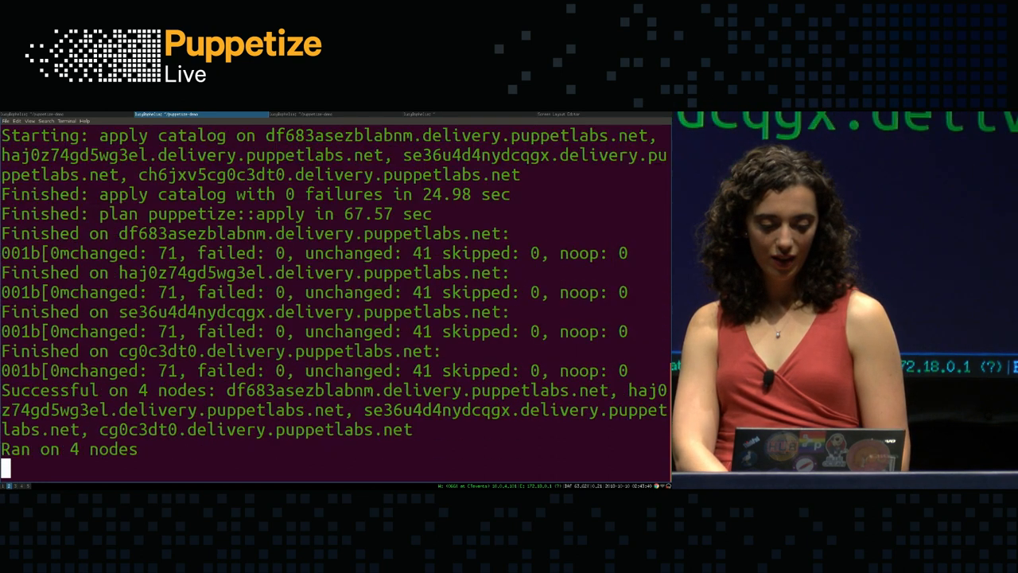
pyautogui.write('e')
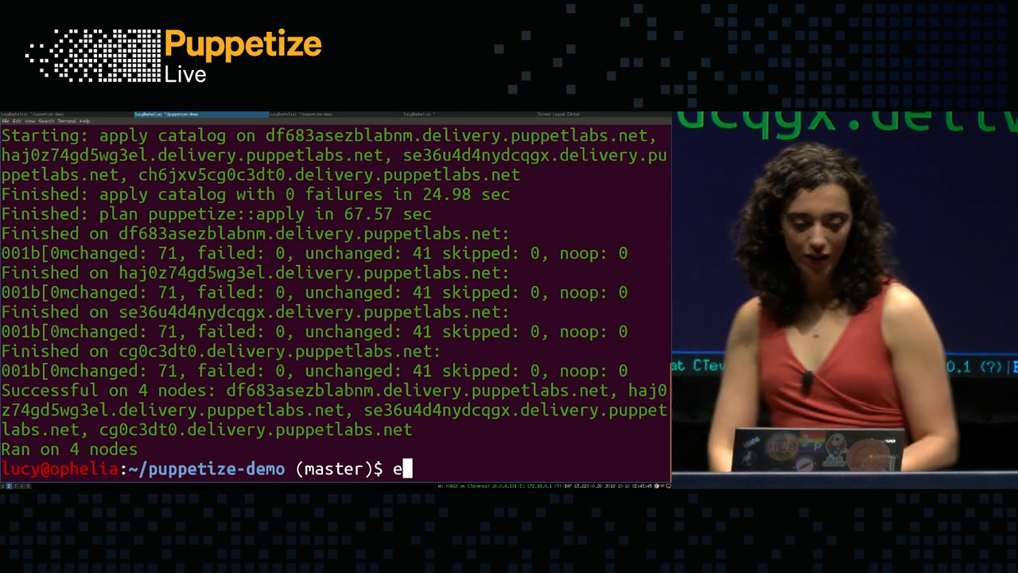